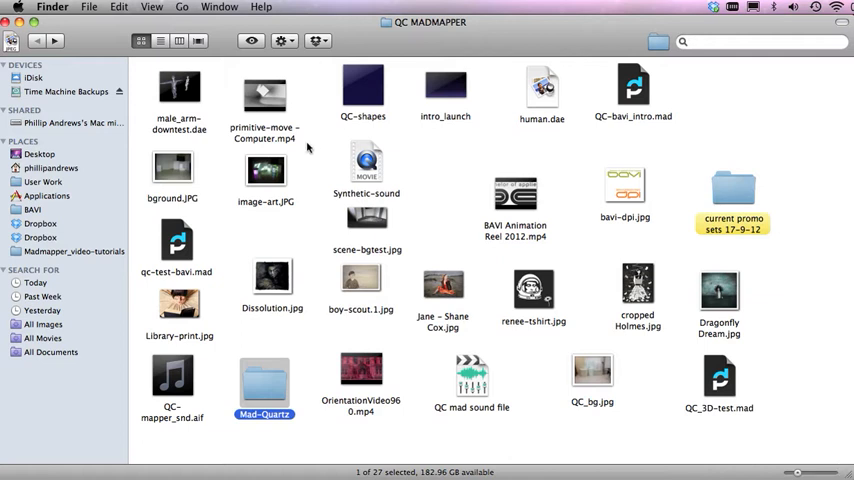
{"action": "mouse_move", "coordinate": [430, 244]}
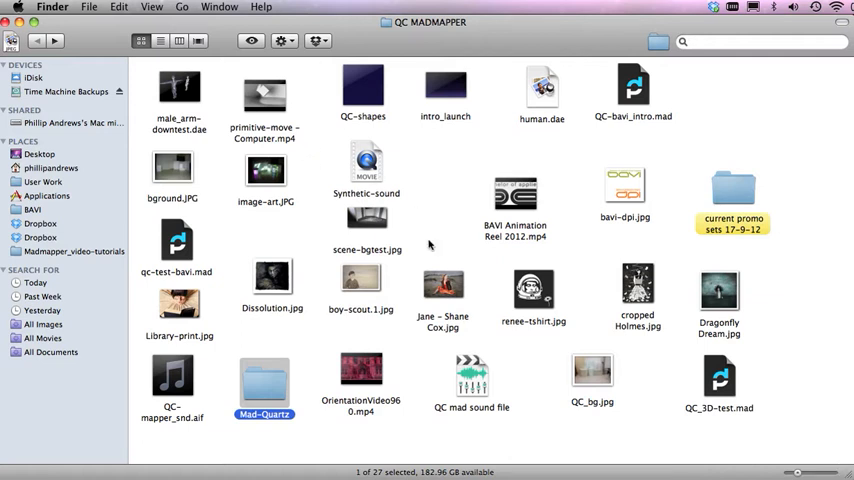
{"action": "mouse_move", "coordinate": [444, 310]}
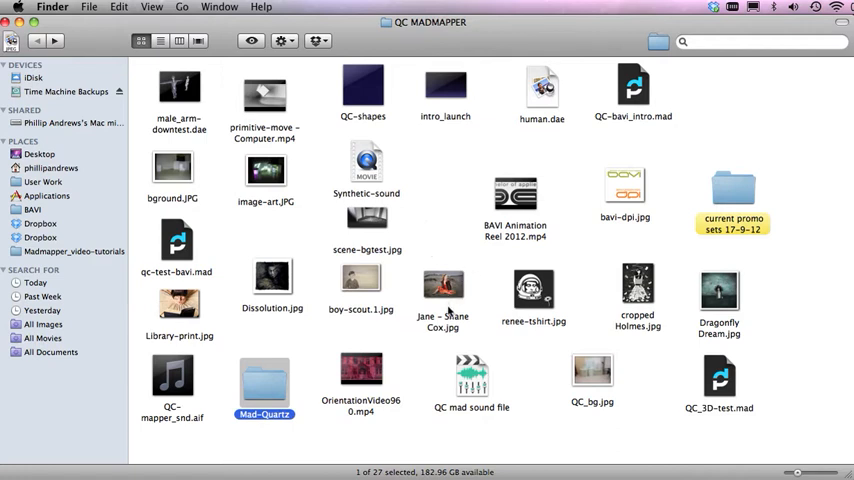
{"action": "mouse_move", "coordinate": [352, 346]}
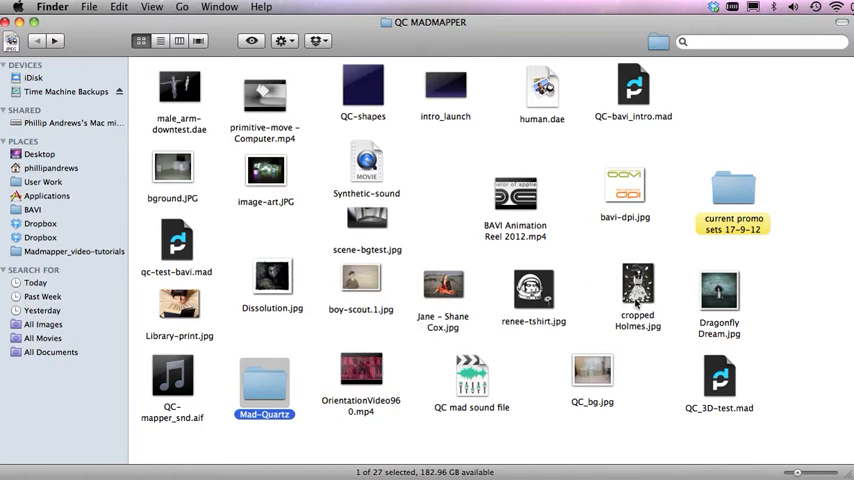
{"action": "mouse_move", "coordinate": [742, 285]}
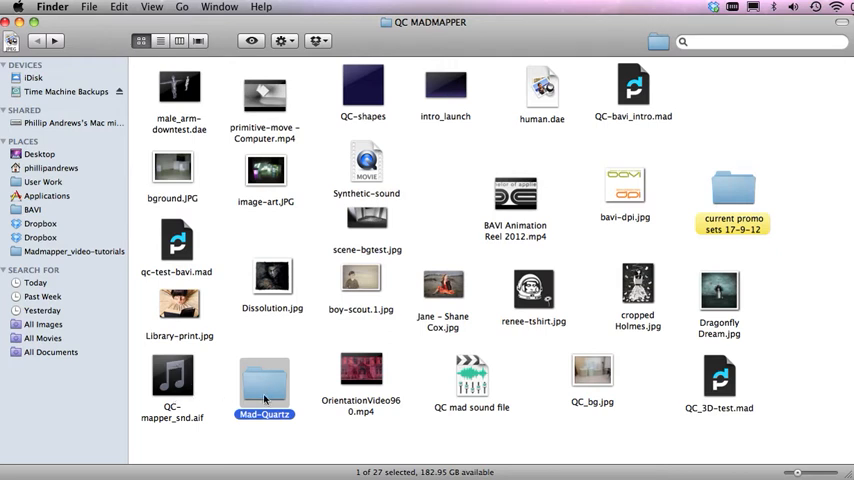
- Open the Mad-Quartz folder and select 3shape3.jpg among its five files
{"action": "double_click", "coordinate": [264, 383]}
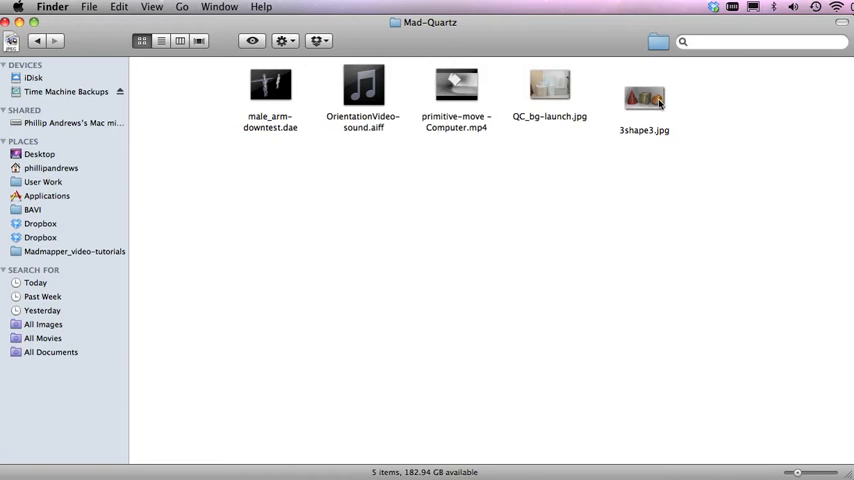
{"action": "left_click", "coordinate": [645, 97]}
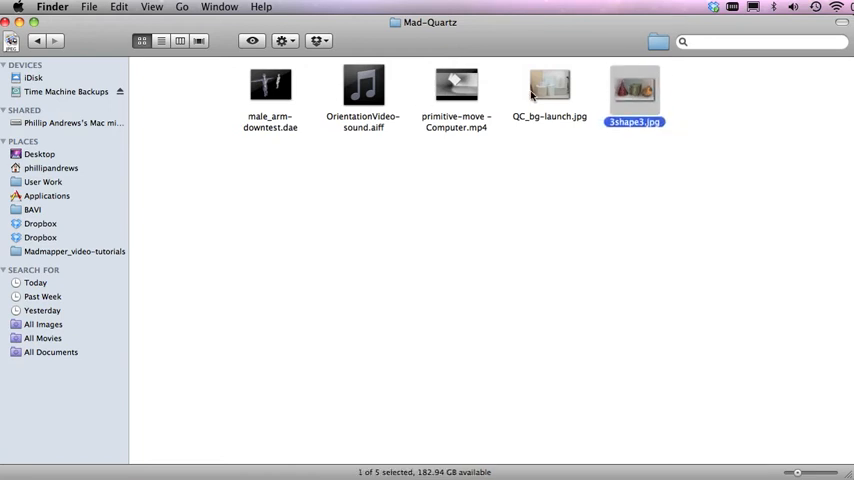
{"action": "mouse_move", "coordinate": [560, 103]}
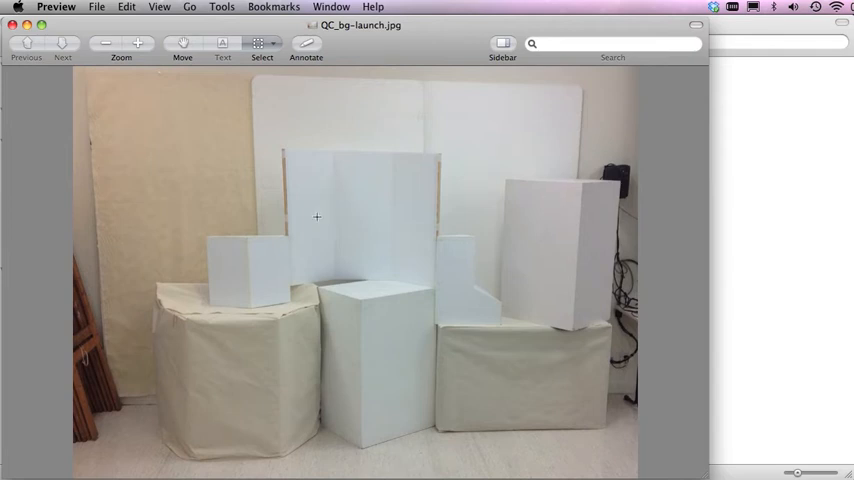
{"action": "mouse_move", "coordinate": [343, 268]}
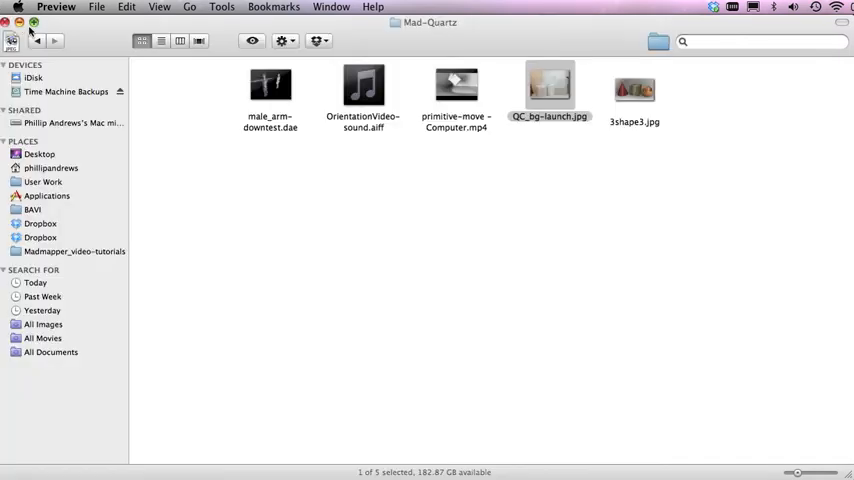
- Drag QC_bg-launch.jpg away from the other files in the Mad-Quartz folder
{"action": "left_click_drag", "start_coordinate": [549, 90], "coordinate": [307, 285]}
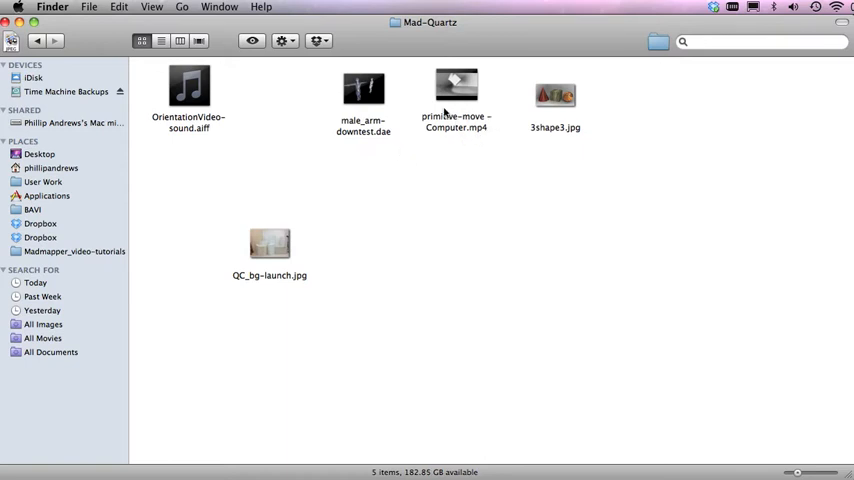
{"action": "mouse_move", "coordinate": [482, 152]}
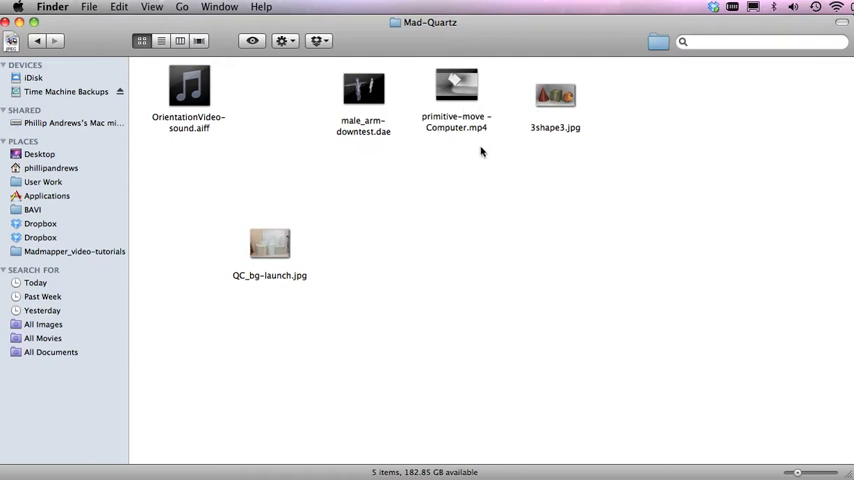
{"action": "mouse_move", "coordinate": [474, 170]}
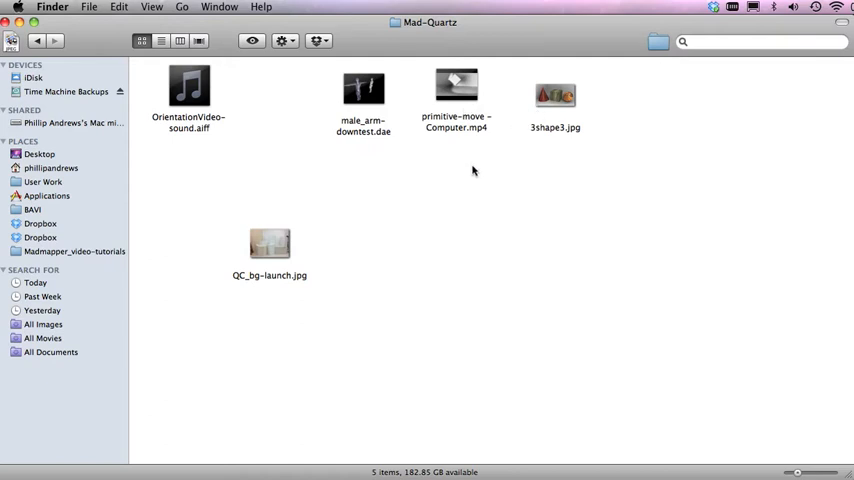
{"action": "mouse_move", "coordinate": [494, 113]}
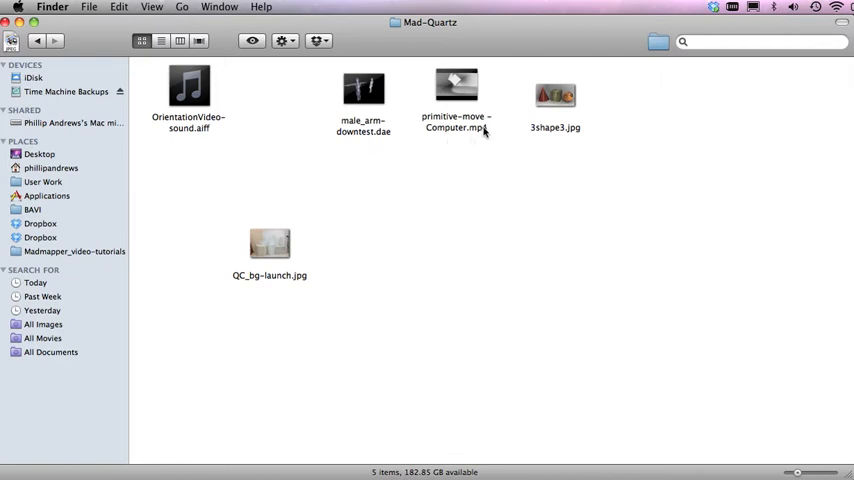
{"action": "mouse_move", "coordinate": [584, 120]}
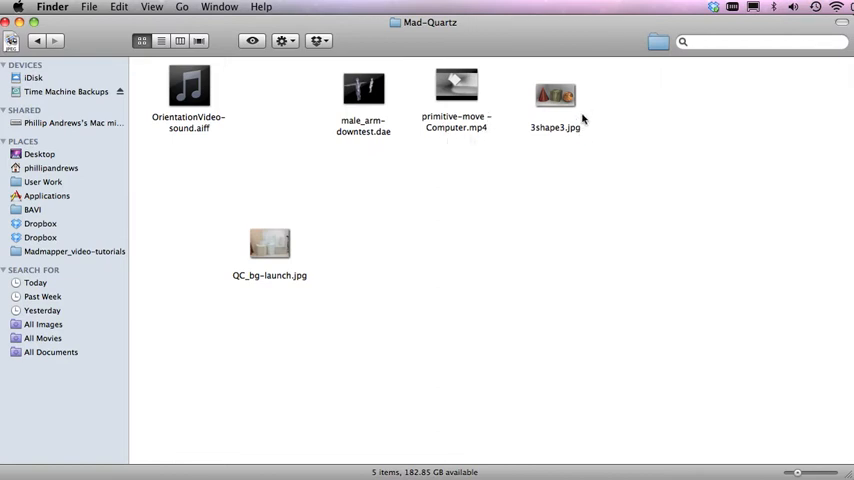
{"action": "mouse_move", "coordinate": [558, 127]}
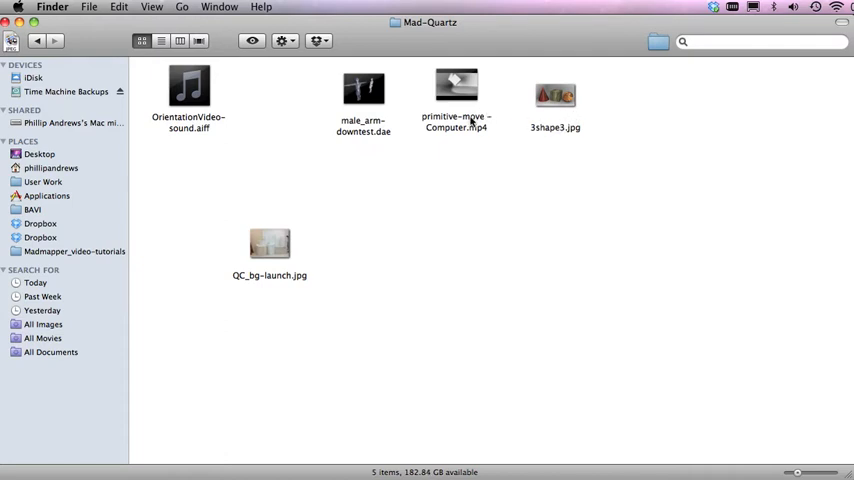
{"action": "mouse_move", "coordinate": [407, 82]}
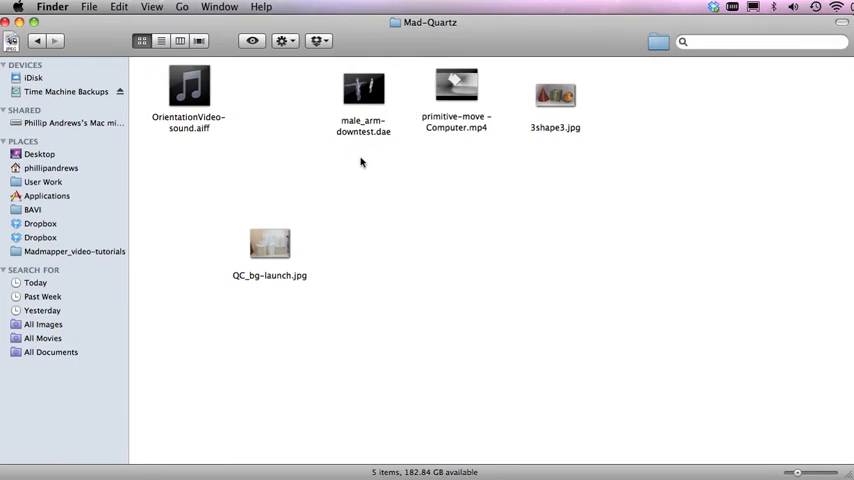
{"action": "mouse_move", "coordinate": [407, 138]}
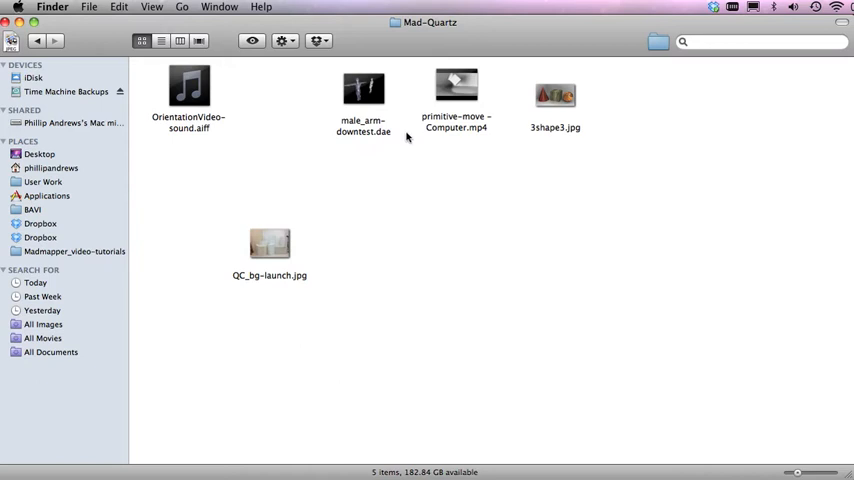
{"action": "mouse_move", "coordinate": [420, 123]}
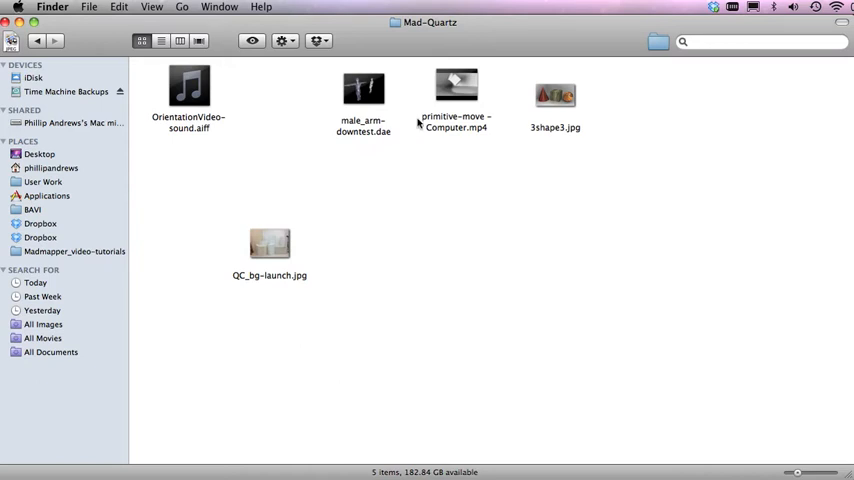
{"action": "mouse_move", "coordinate": [308, 135]}
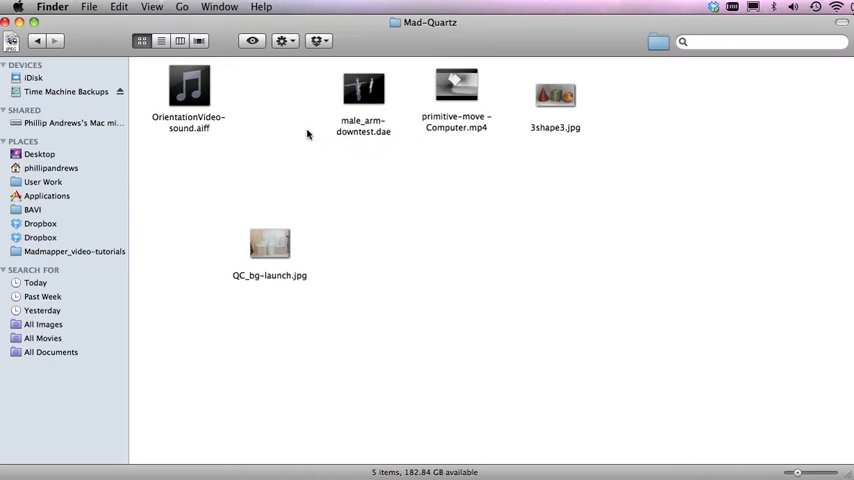
{"action": "mouse_move", "coordinate": [338, 154]}
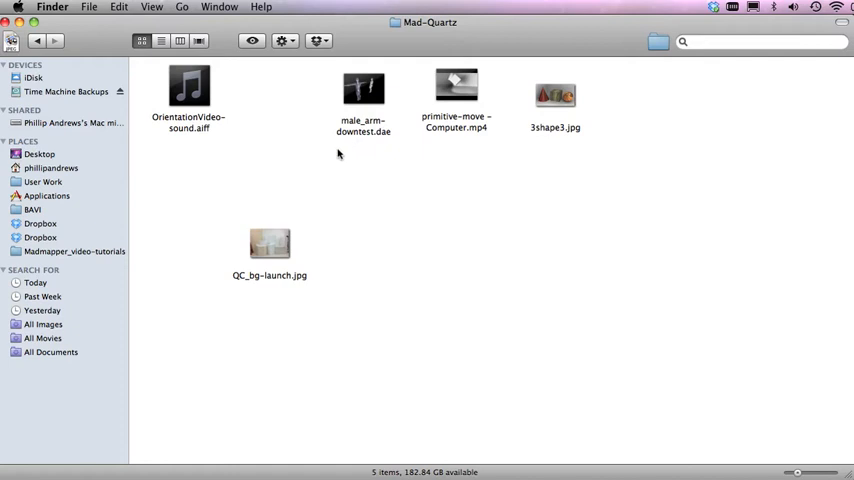
{"action": "mouse_move", "coordinate": [391, 143]}
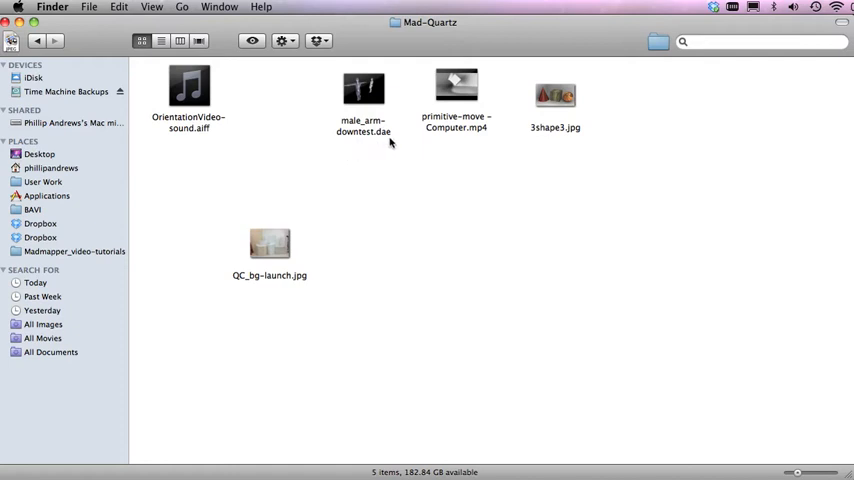
{"action": "mouse_move", "coordinate": [400, 145]}
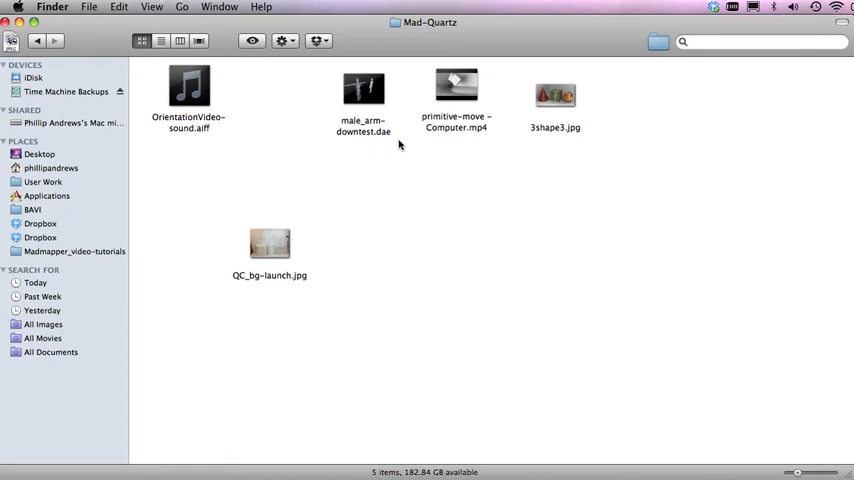
{"action": "mouse_move", "coordinate": [400, 146]}
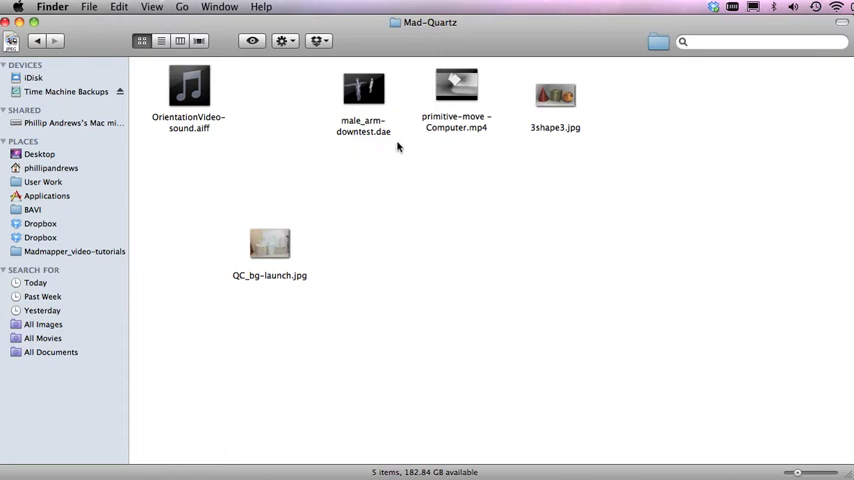
{"action": "mouse_move", "coordinate": [377, 90]}
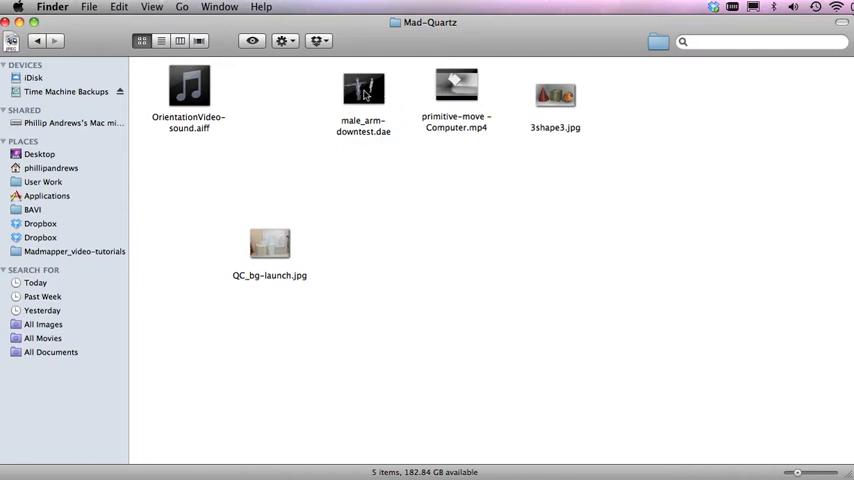
{"action": "mouse_move", "coordinate": [353, 103]}
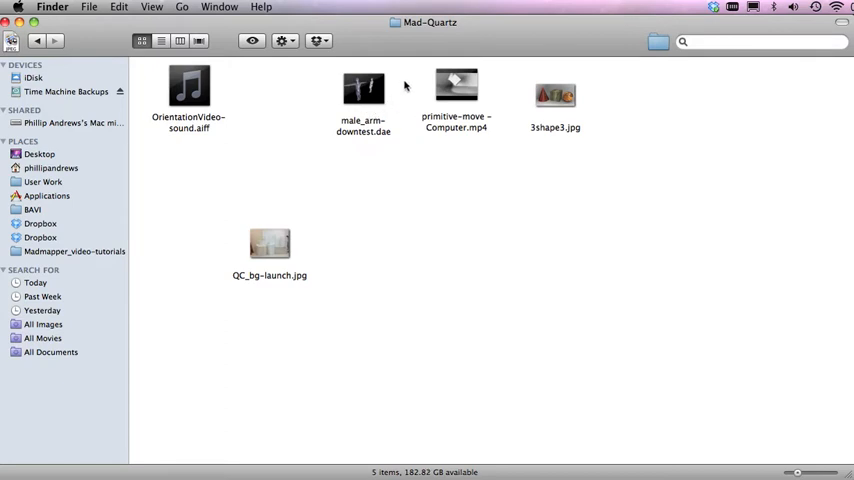
{"action": "mouse_move", "coordinate": [405, 88]}
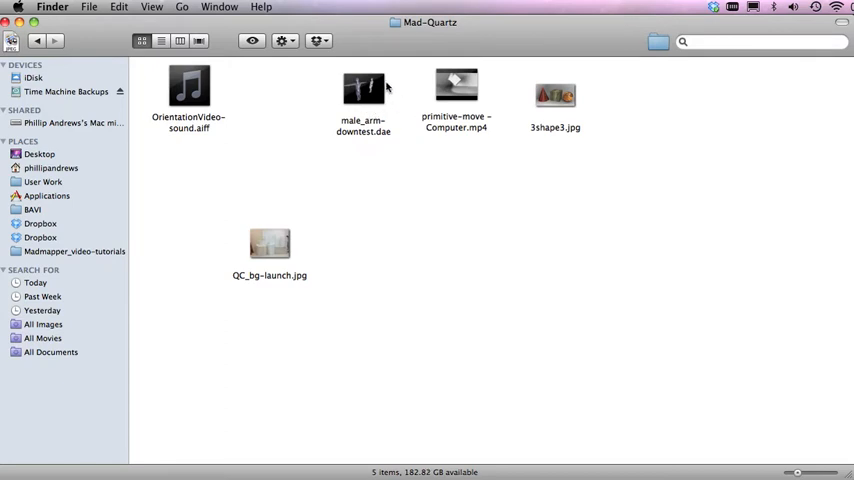
{"action": "mouse_move", "coordinate": [388, 137]}
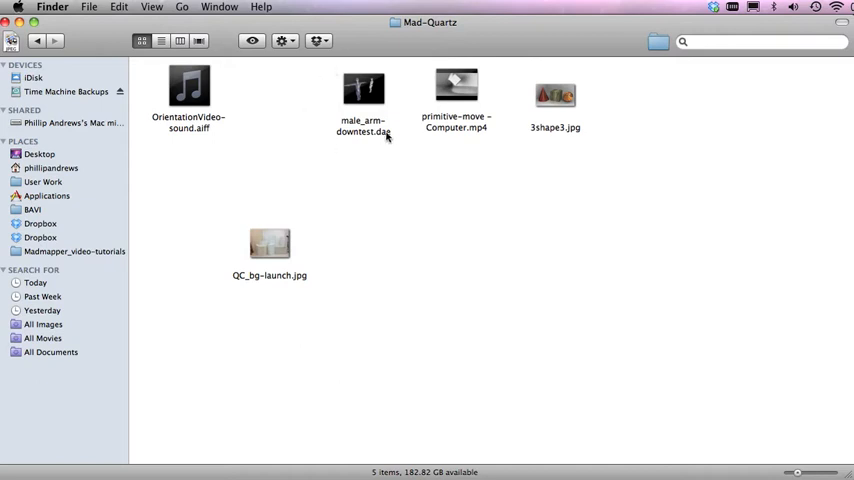
{"action": "mouse_move", "coordinate": [290, 258]}
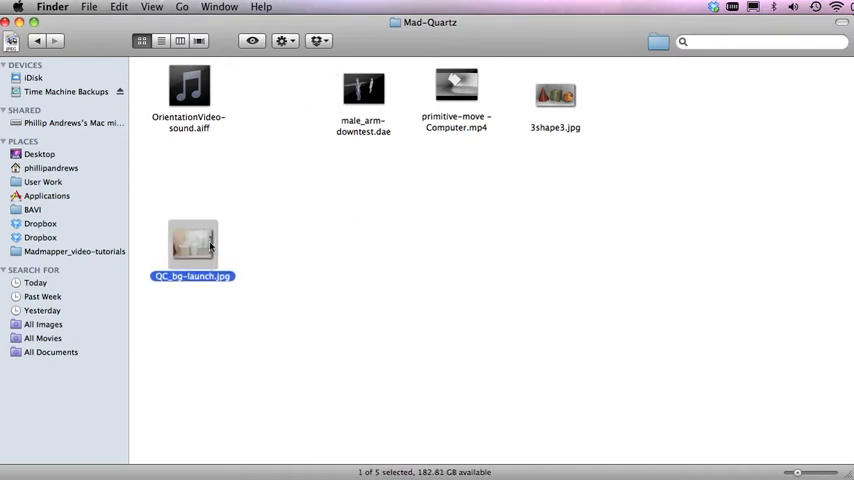
{"action": "mouse_move", "coordinate": [426, 152]}
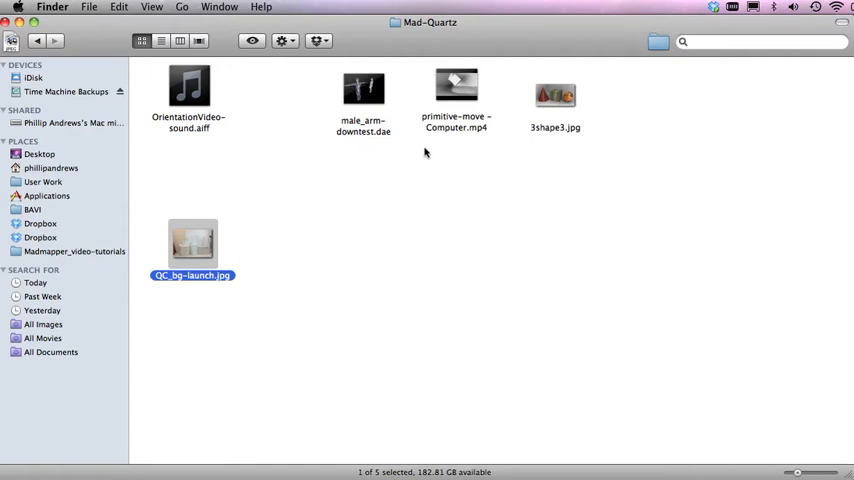
{"action": "mouse_move", "coordinate": [565, 379]}
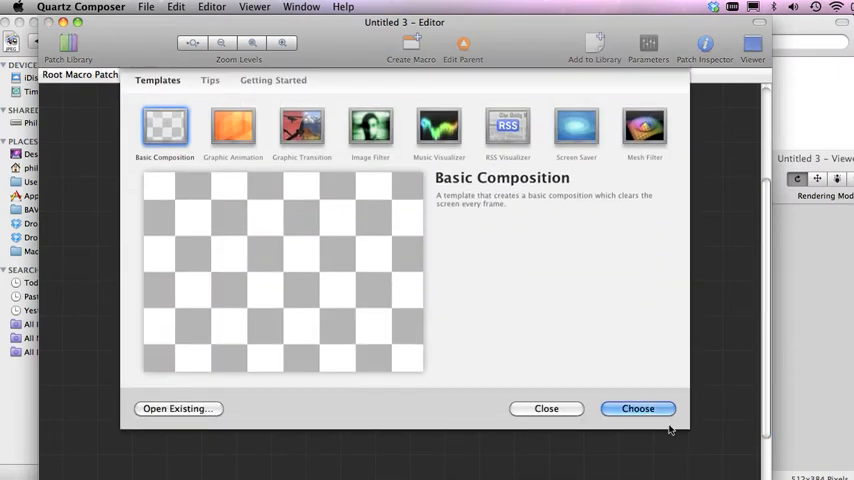
{"action": "mouse_move", "coordinate": [379, 306]}
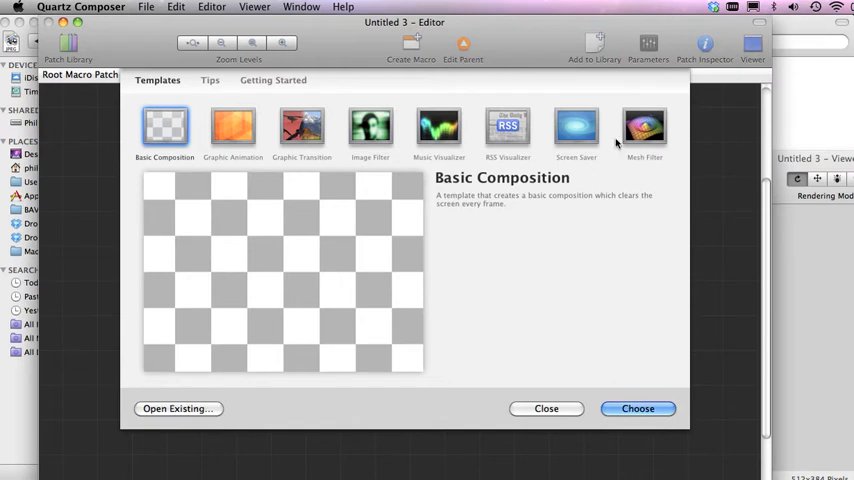
{"action": "mouse_move", "coordinate": [239, 123]}
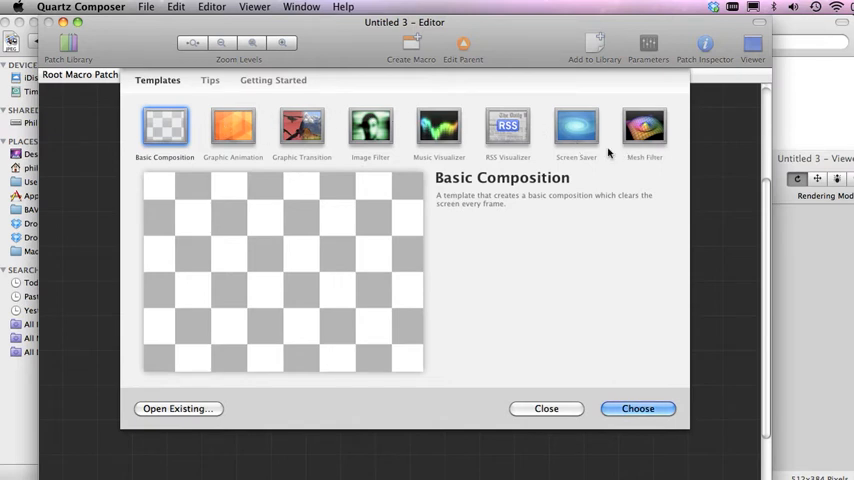
{"action": "mouse_move", "coordinate": [190, 157]}
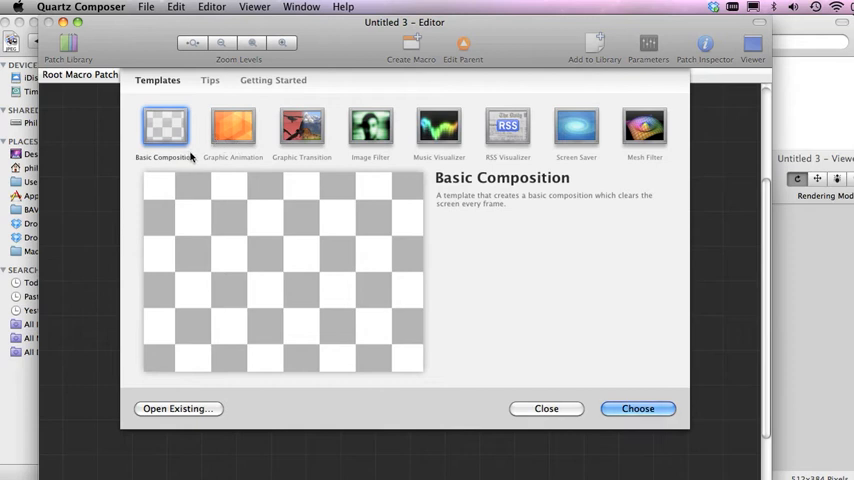
{"action": "mouse_move", "coordinate": [157, 163]}
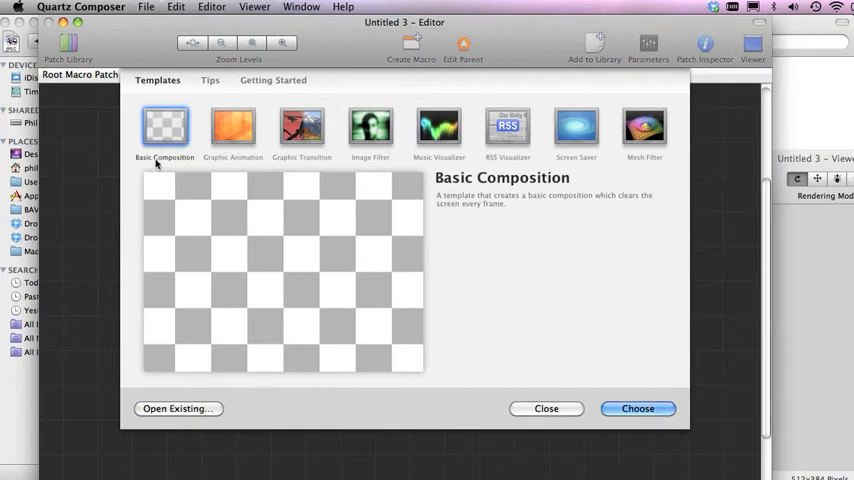
{"action": "mouse_move", "coordinate": [233, 130]}
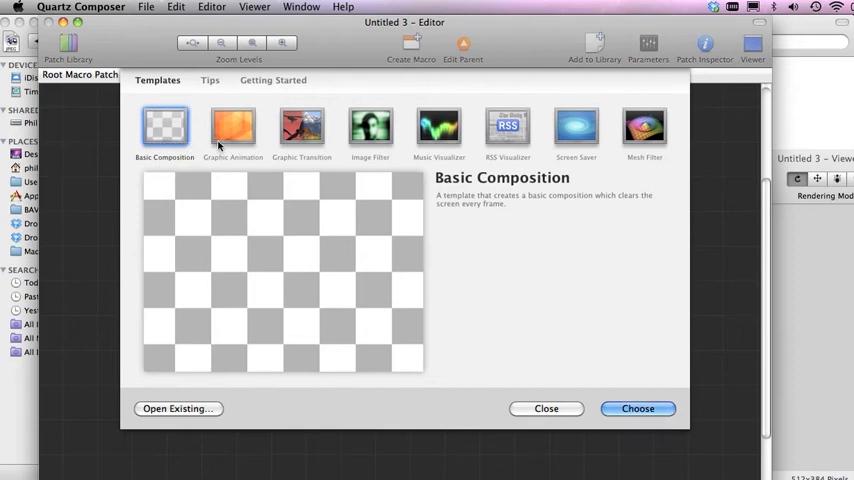
{"action": "mouse_move", "coordinate": [200, 168]}
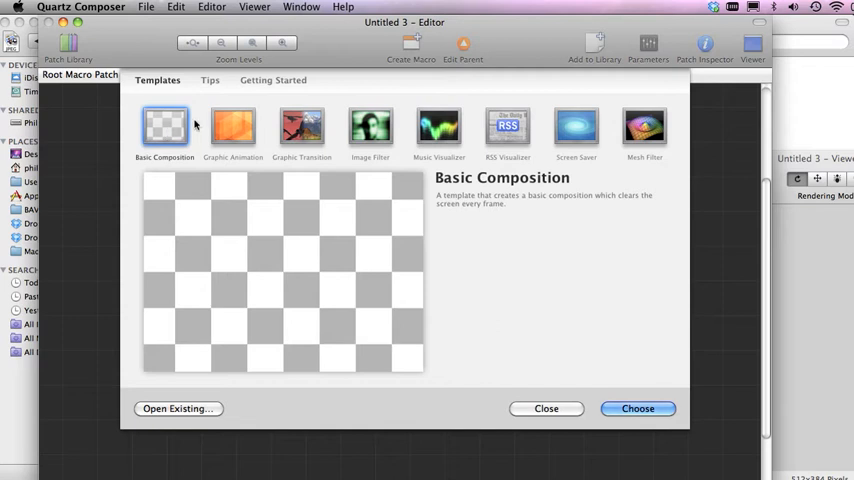
{"action": "mouse_move", "coordinate": [233, 127]}
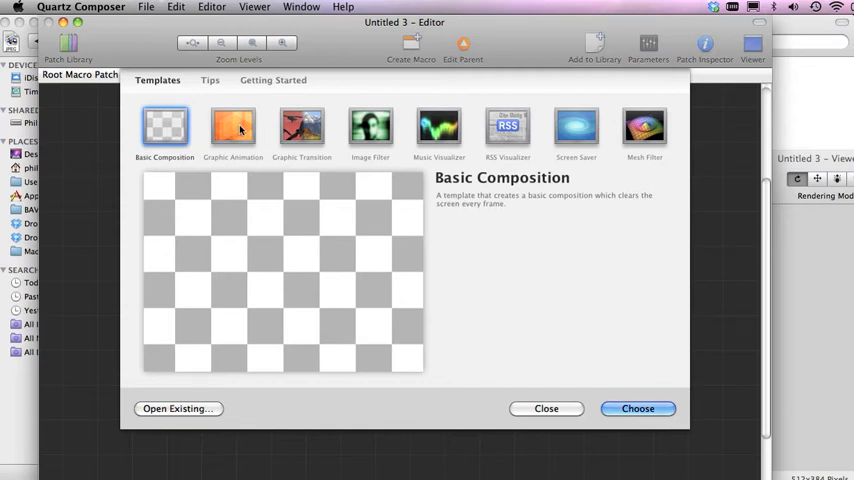
- Create Untitled 3 from the Basic Composition template, holding a Clear patch
{"action": "left_click", "coordinate": [661, 409]}
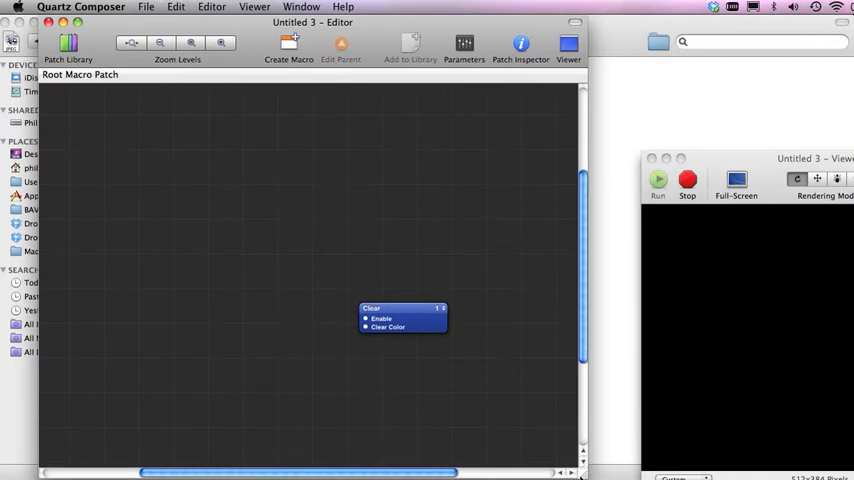
- Move the Clear patch to the upper left and narrow the editor beside the viewer
{"action": "left_click_drag", "start_coordinate": [402, 317], "coordinate": [225, 225]}
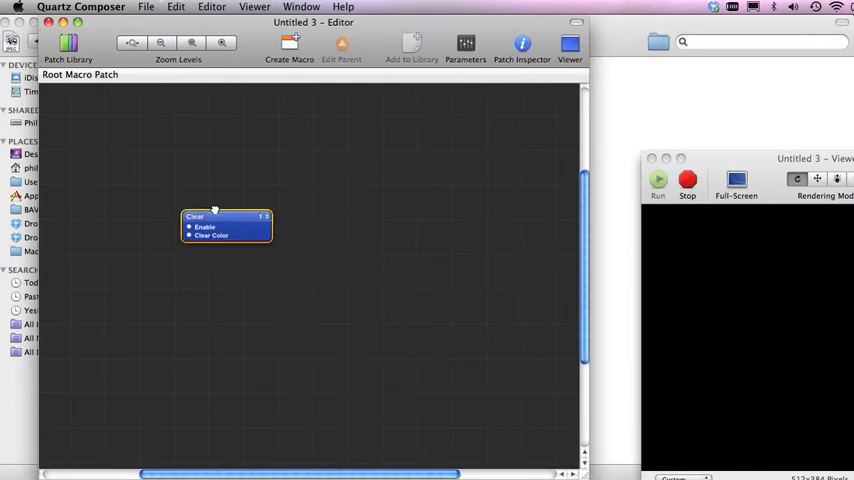
{"action": "left_click_drag", "start_coordinate": [225, 225], "coordinate": [138, 150]}
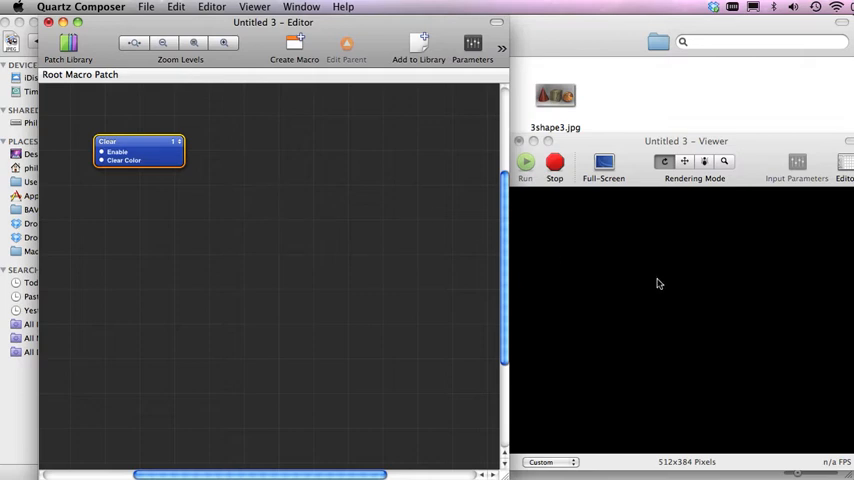
{"action": "mouse_move", "coordinate": [620, 294]}
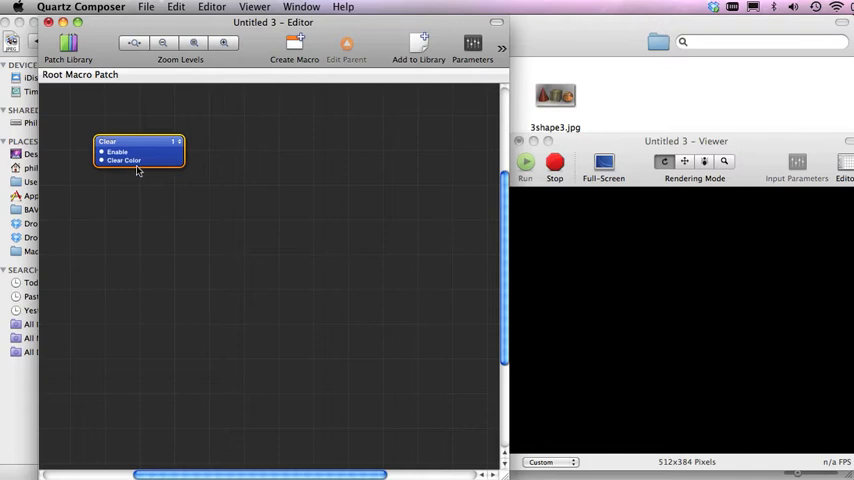
{"action": "mouse_move", "coordinate": [118, 174]}
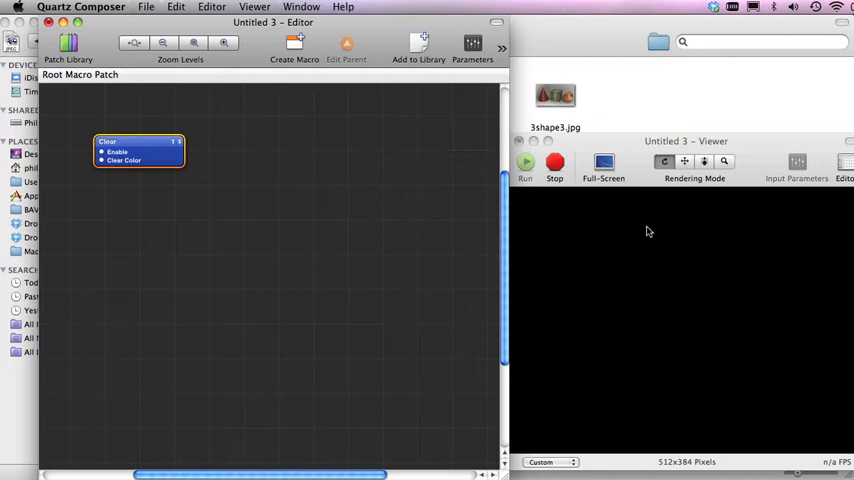
{"action": "mouse_move", "coordinate": [593, 131]}
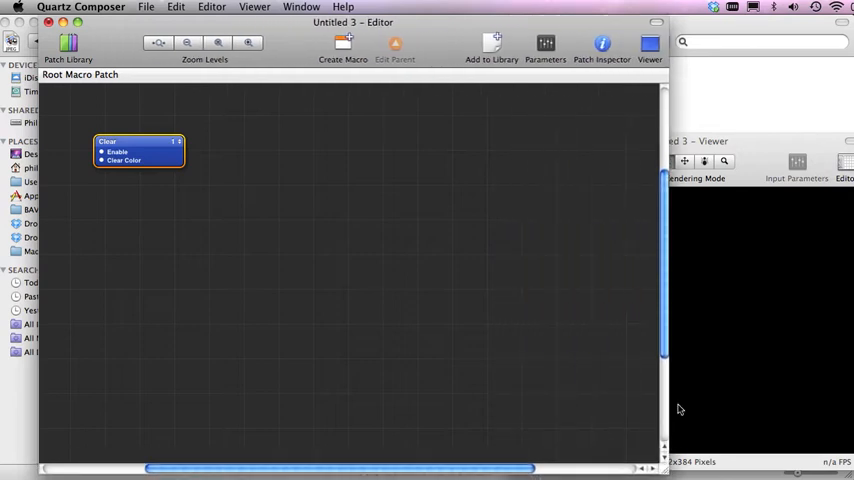
{"action": "left_click", "coordinate": [646, 48]}
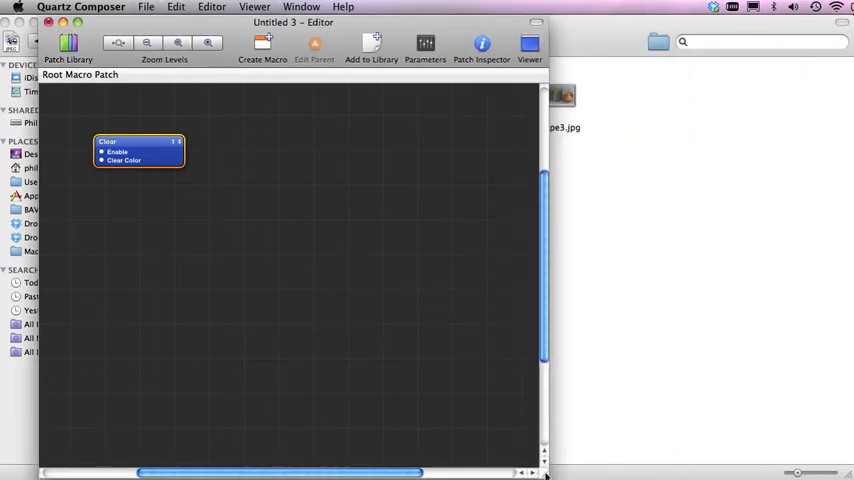
{"action": "left_click", "coordinate": [528, 45]}
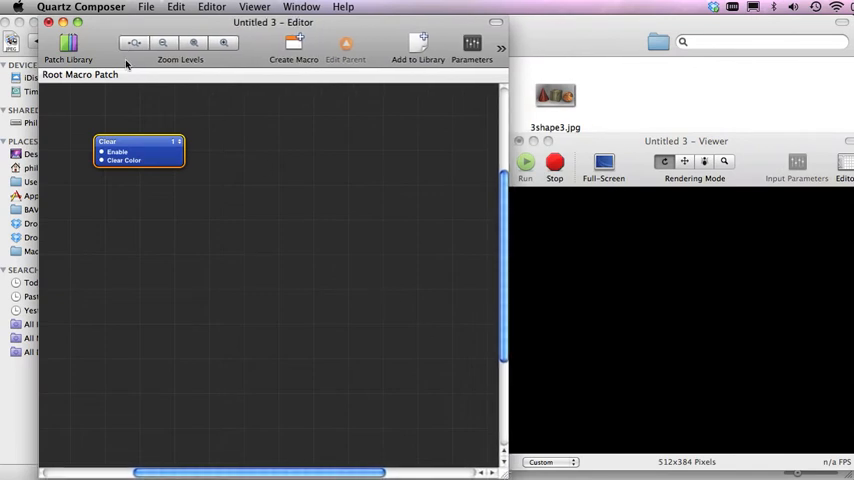
{"action": "mouse_move", "coordinate": [160, 142]}
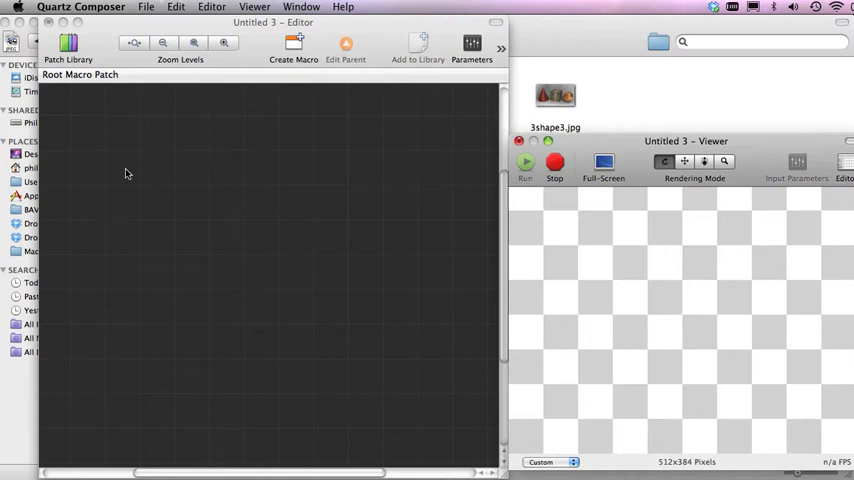
{"action": "mouse_move", "coordinate": [439, 200]}
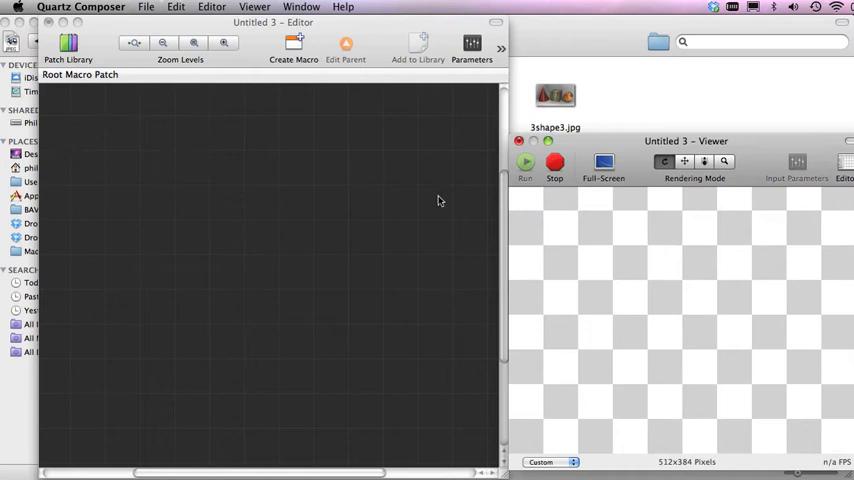
{"action": "mouse_move", "coordinate": [258, 215]}
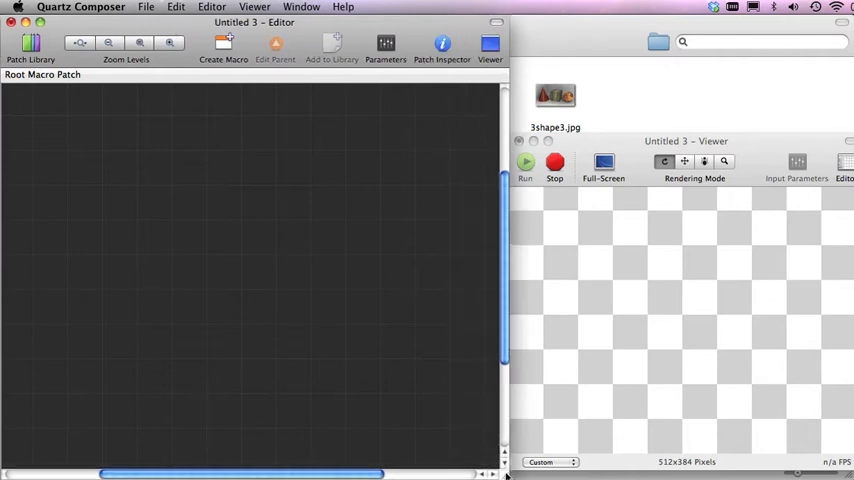
- Search the Patch Library for 'cle' and add the Clear patch, turning the viewer black
{"action": "left_click", "coordinate": [35, 48]}
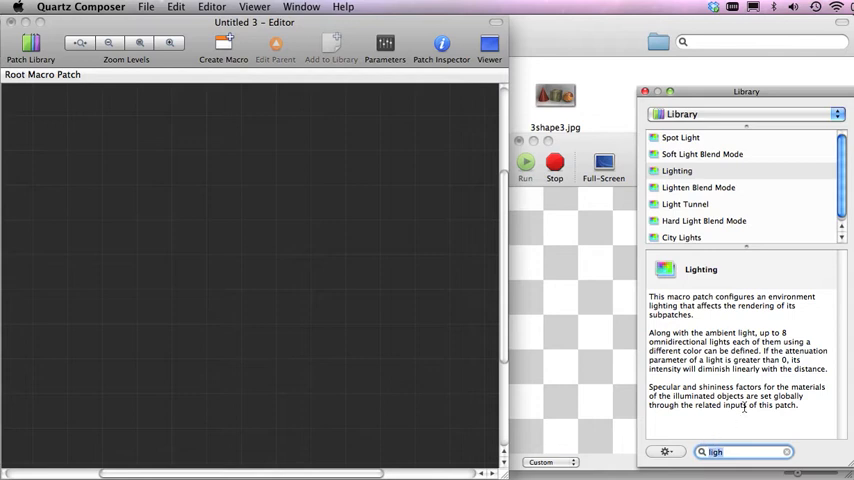
{"action": "left_click", "coordinate": [727, 445]}
{"action": "type", "text": "cle"}
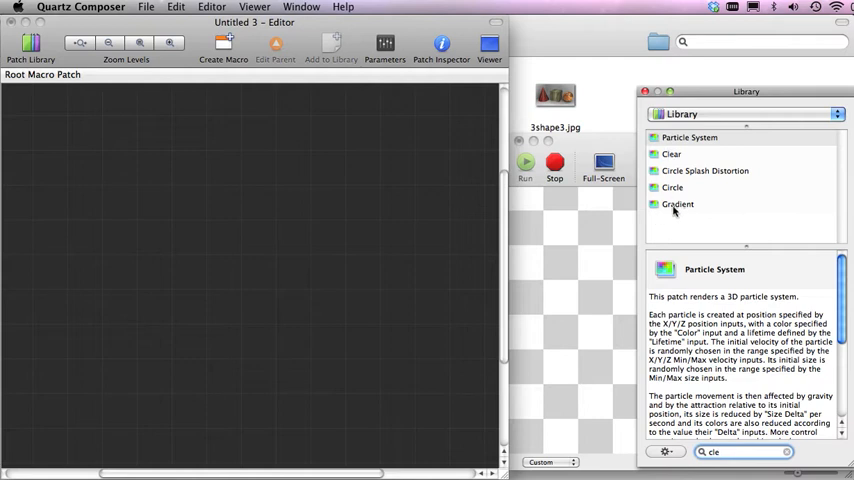
{"action": "mouse_move", "coordinate": [672, 218]}
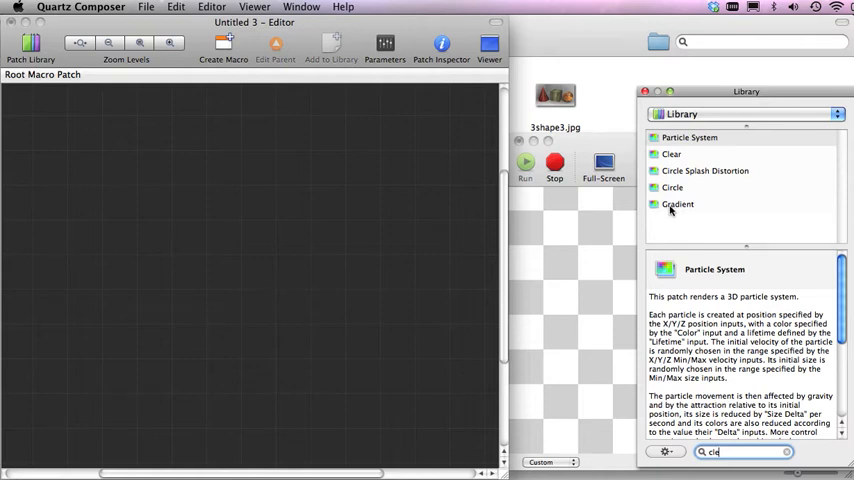
{"action": "mouse_move", "coordinate": [668, 146]}
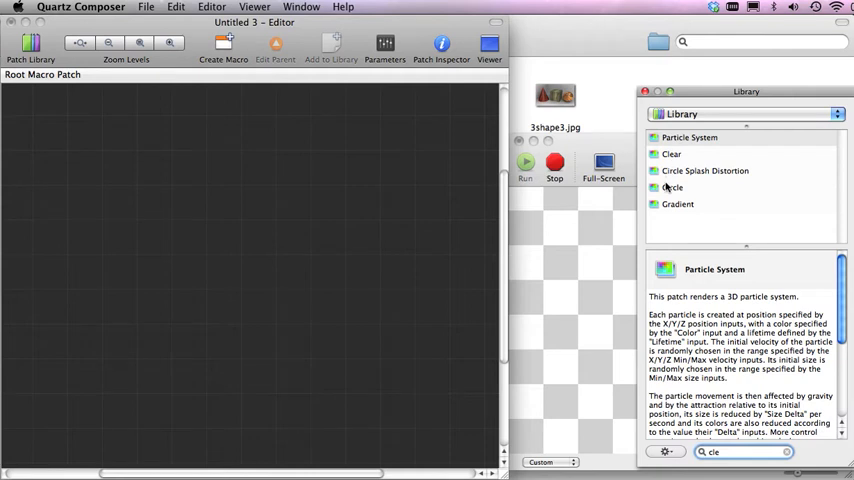
{"action": "mouse_move", "coordinate": [671, 221]}
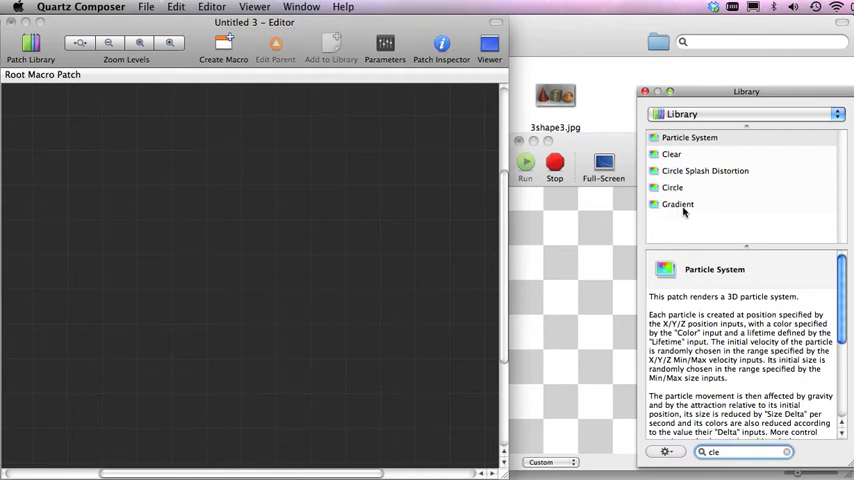
{"action": "mouse_move", "coordinate": [700, 194]}
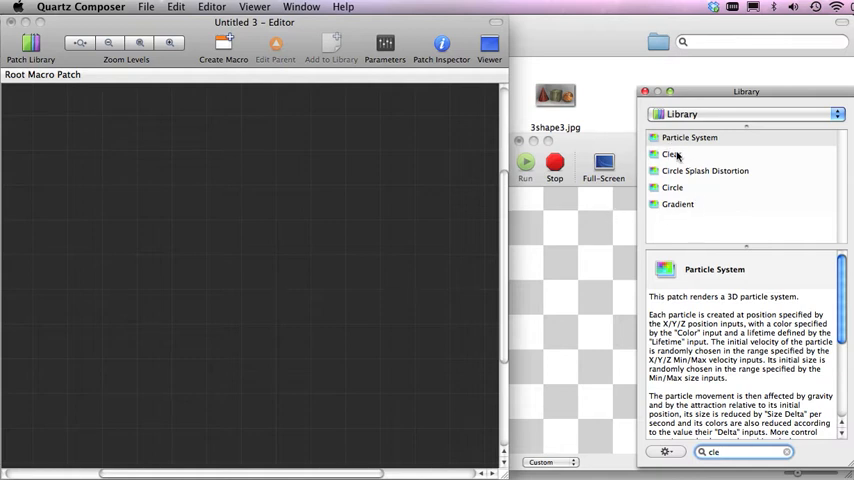
{"action": "left_click", "coordinate": [670, 154]}
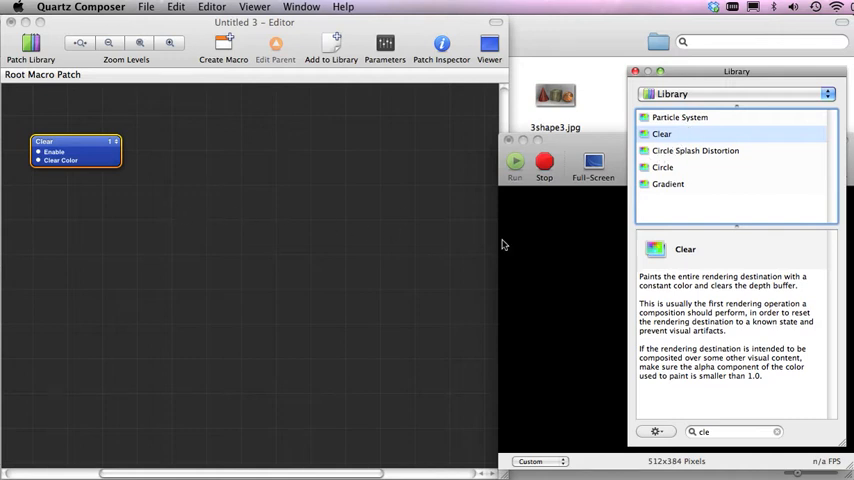
{"action": "mouse_move", "coordinate": [582, 219]}
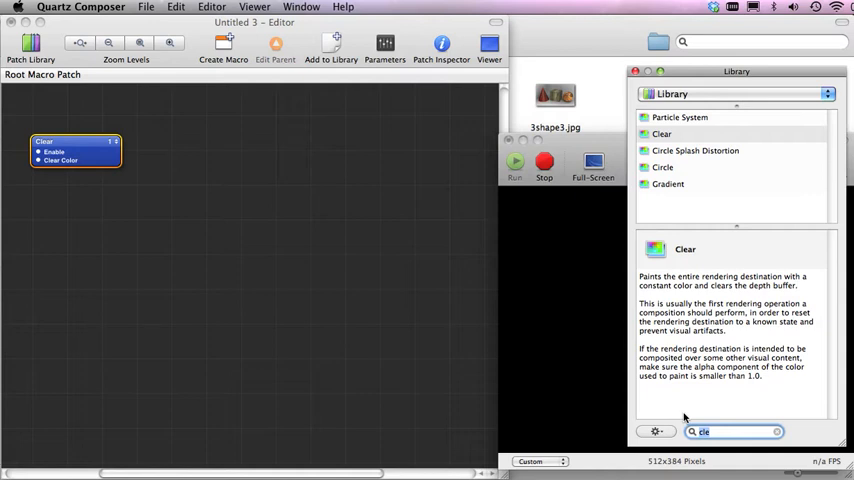
- Search the Library for 'cub' and place the Cube patch beside Clear, rendering white
{"action": "type", "text": "cub"}
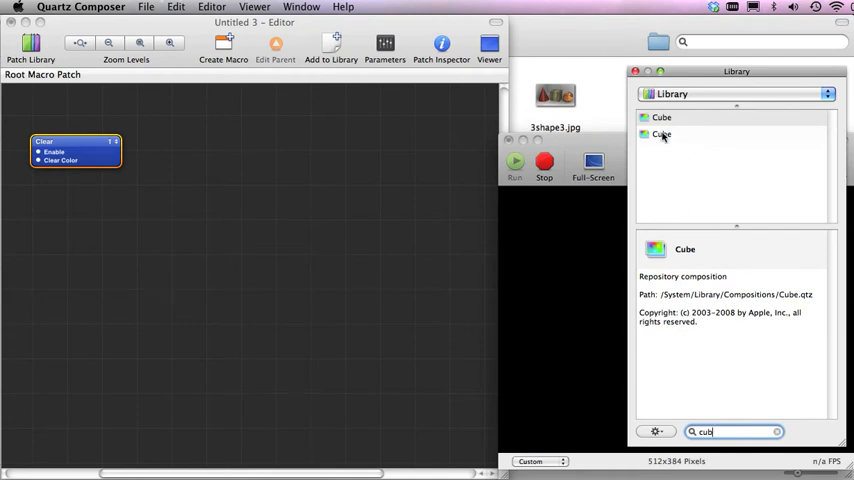
{"action": "left_click", "coordinate": [662, 134]}
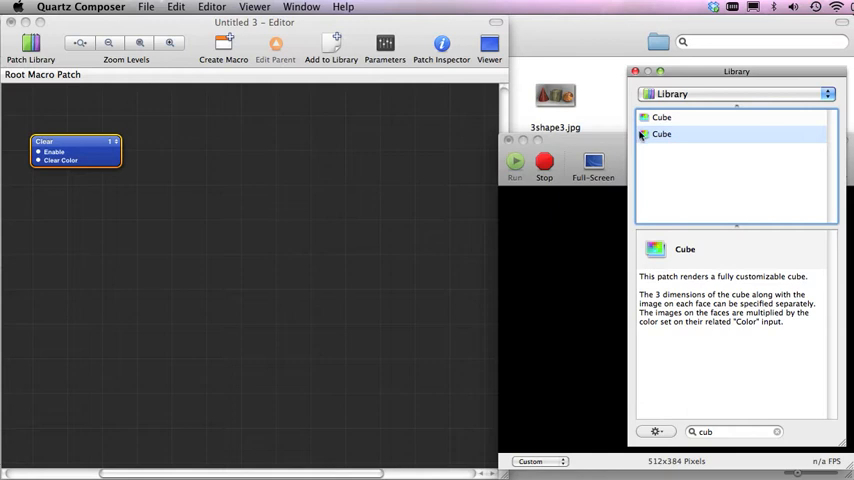
{"action": "left_click_drag", "start_coordinate": [661, 134], "coordinate": [345, 160]}
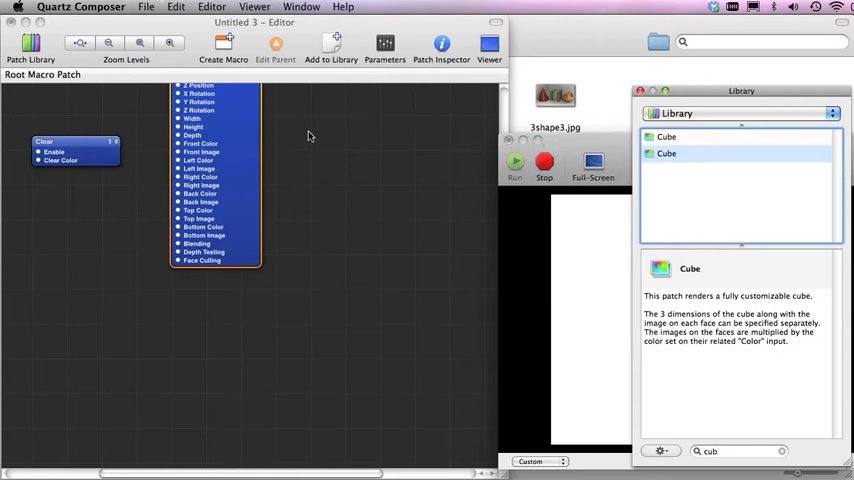
{"action": "mouse_move", "coordinate": [239, 129]}
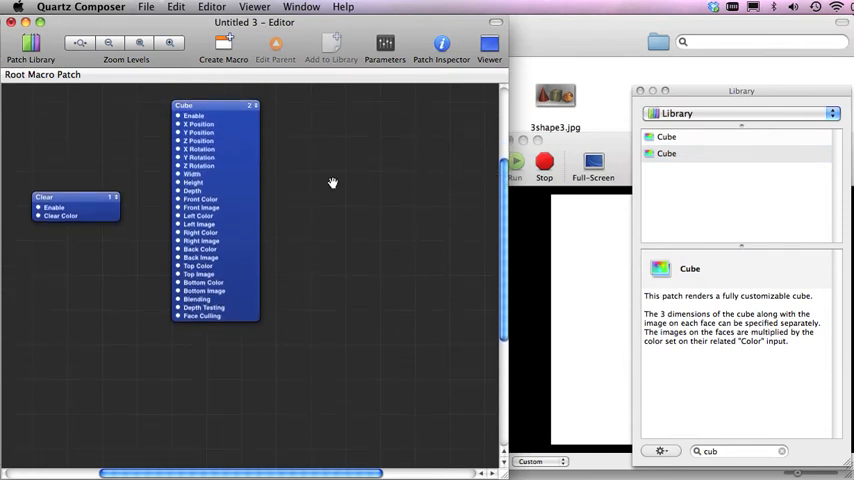
{"action": "left_click_drag", "start_coordinate": [333, 182], "coordinate": [344, 228]}
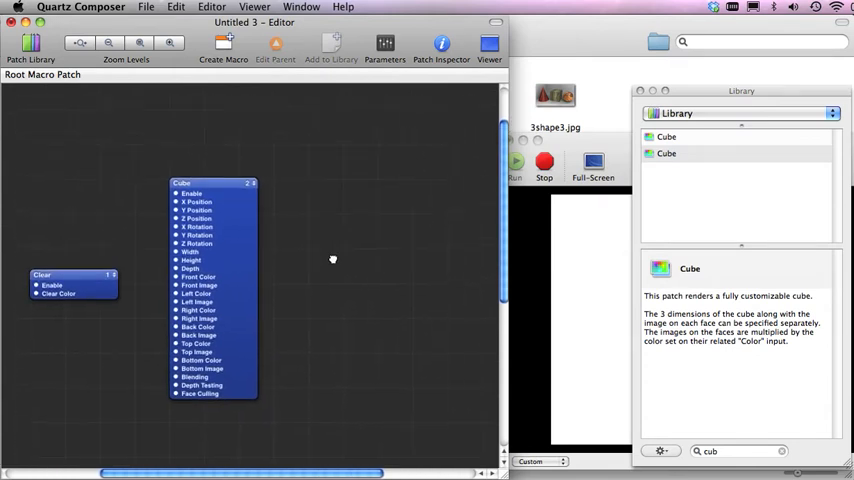
{"action": "left_click_drag", "start_coordinate": [210, 185], "coordinate": [215, 150]}
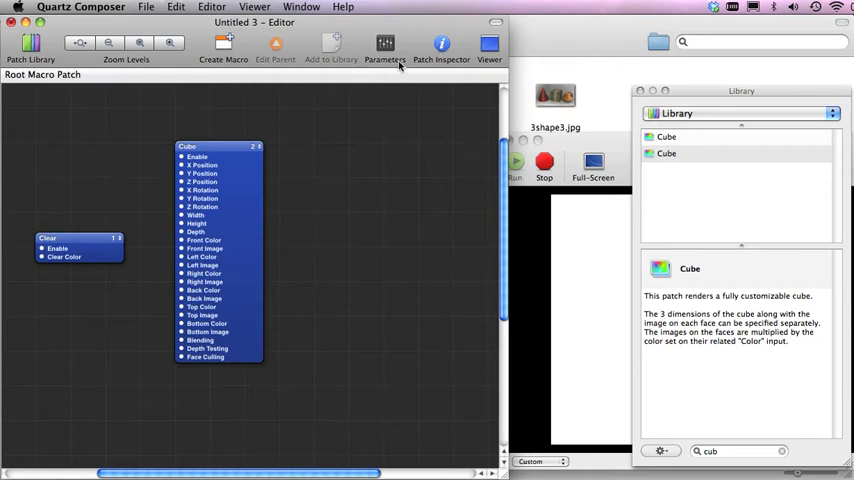
{"action": "mouse_move", "coordinate": [231, 167]}
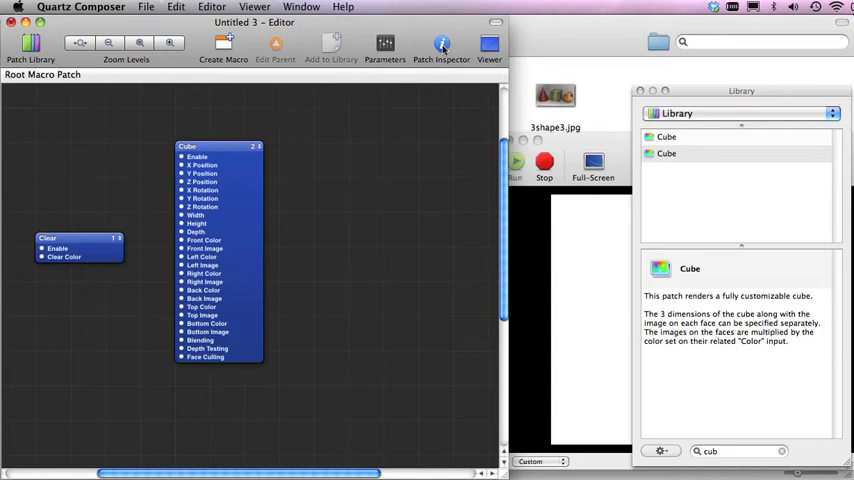
{"action": "mouse_move", "coordinate": [244, 187]}
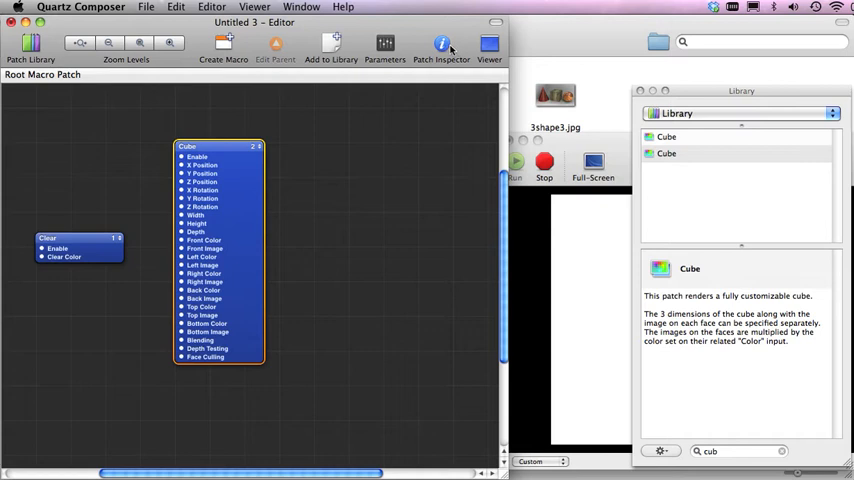
{"action": "mouse_move", "coordinate": [440, 44]}
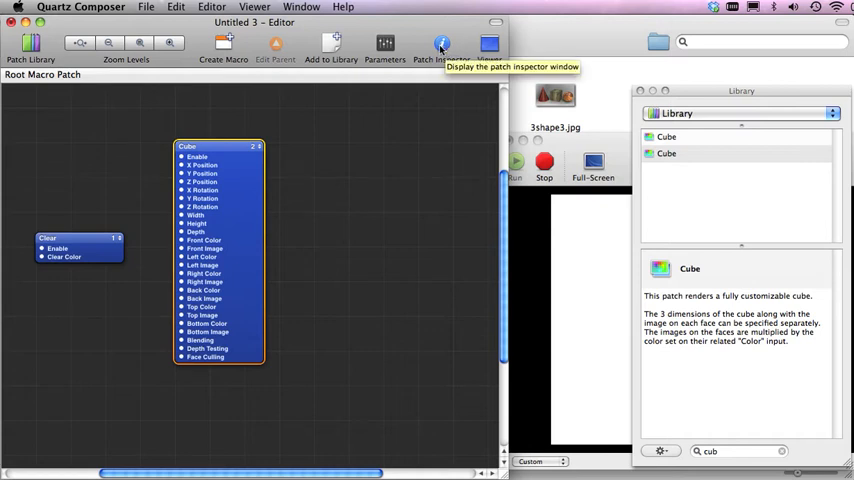
- Show the Cube's input parameters in the Inspector and open the Back Color picker
{"action": "left_click", "coordinate": [438, 43]}
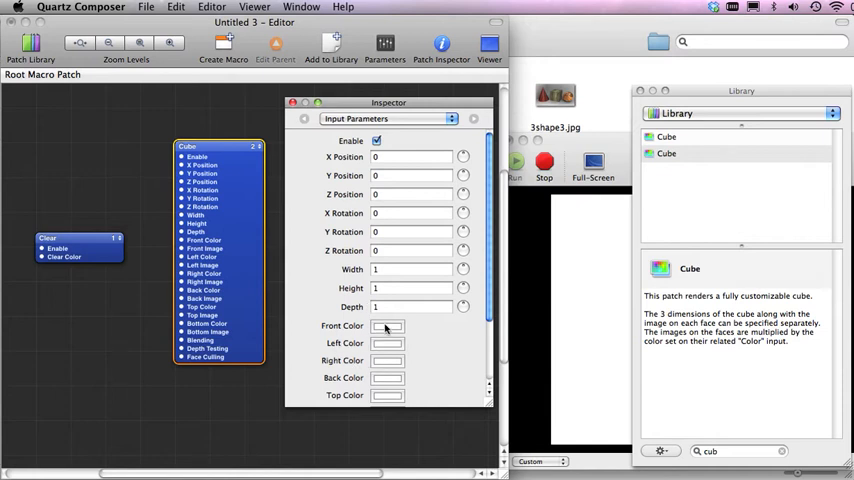
{"action": "mouse_move", "coordinate": [387, 401]}
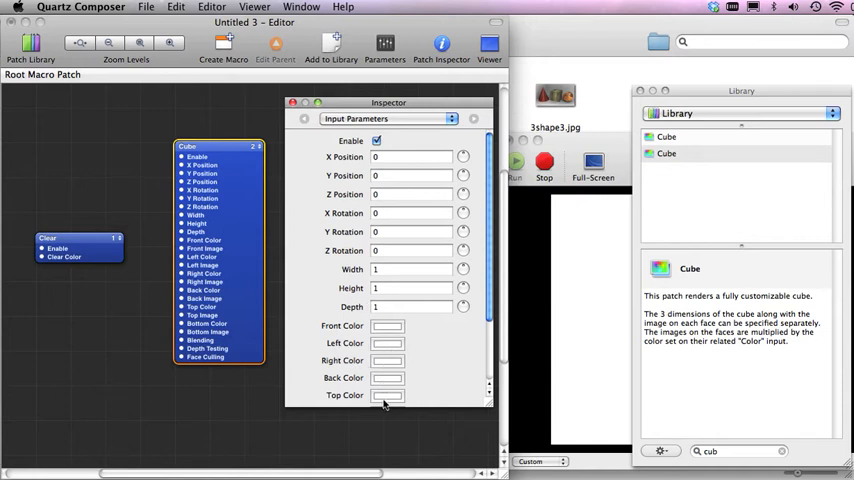
{"action": "mouse_move", "coordinate": [373, 342]}
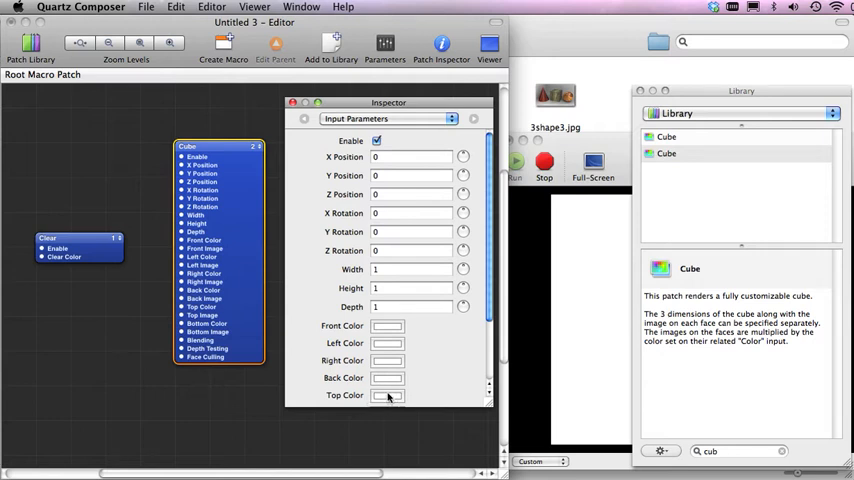
{"action": "mouse_move", "coordinate": [390, 381]}
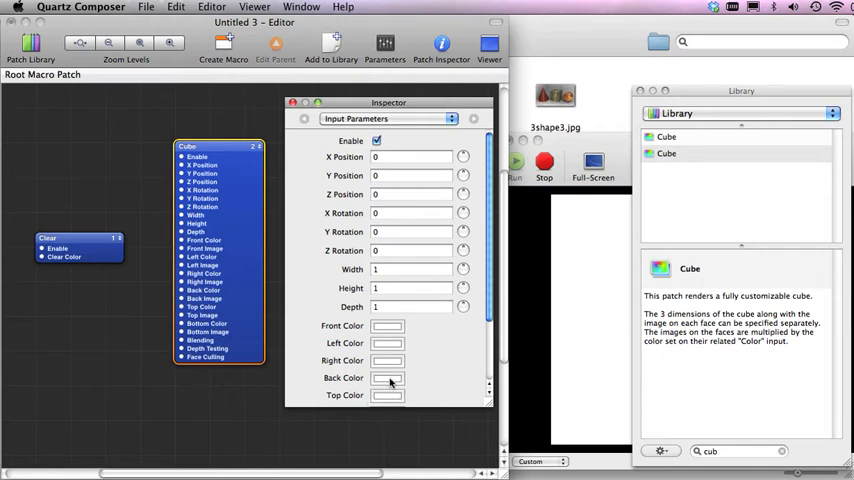
{"action": "left_click", "coordinate": [388, 378]}
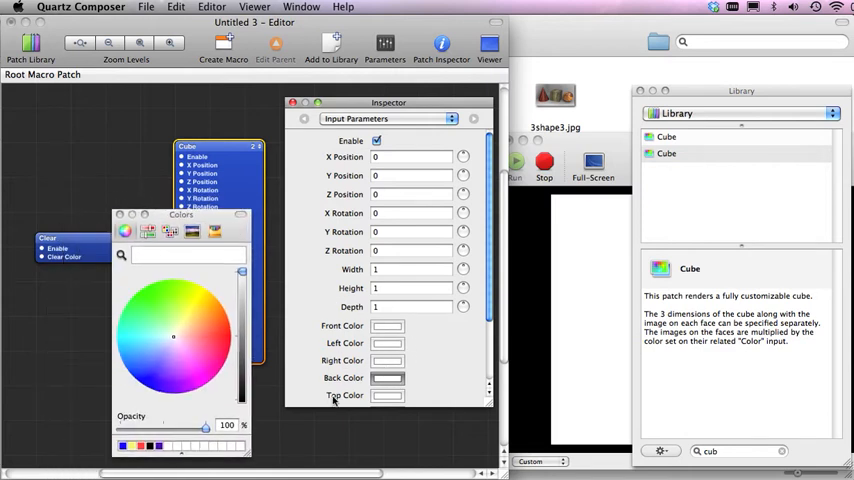
{"action": "mouse_move", "coordinate": [387, 361]}
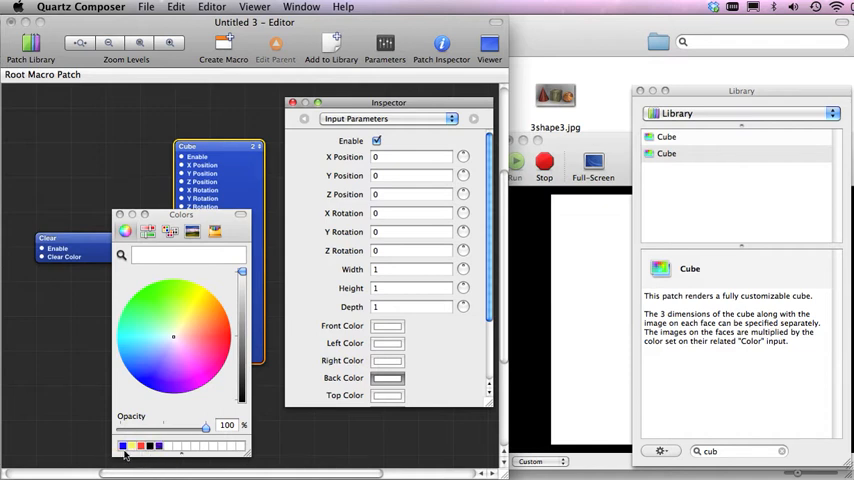
{"action": "mouse_move", "coordinate": [232, 302]}
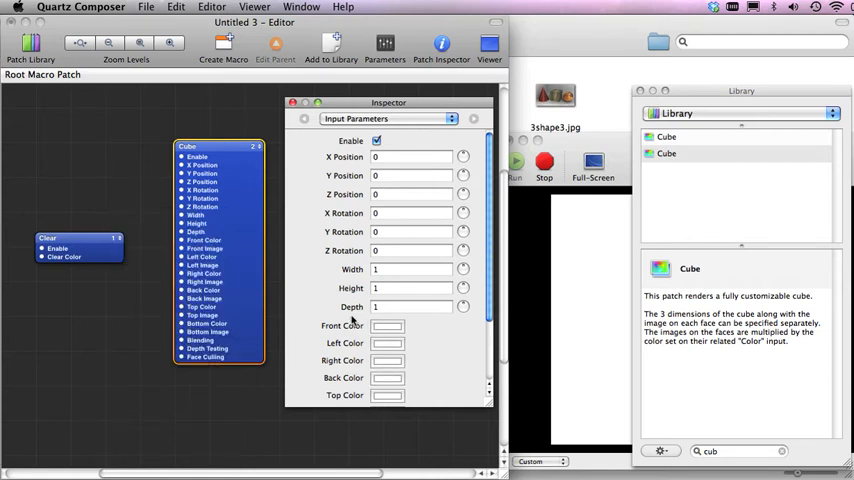
{"action": "mouse_move", "coordinate": [567, 247]}
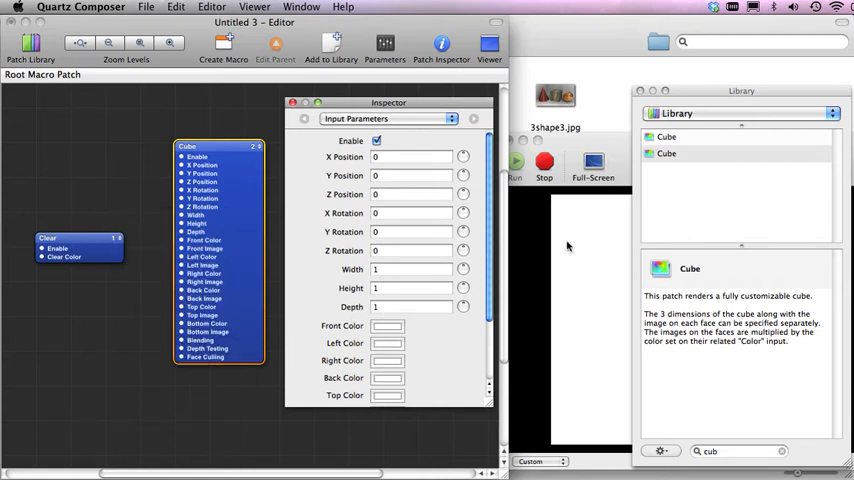
- Shrink the cube to 0.4 width, height and depth, trying Y Rotation 30
{"action": "left_click", "coordinate": [410, 306]}
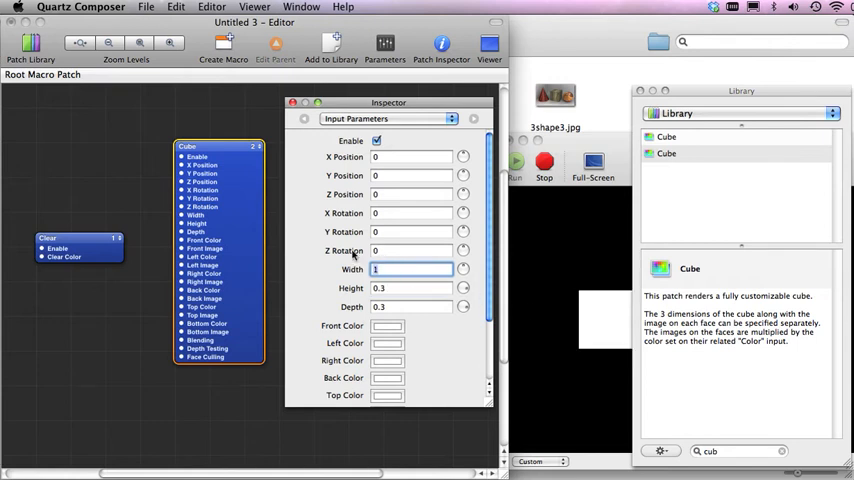
{"action": "type", "text": ".3"}
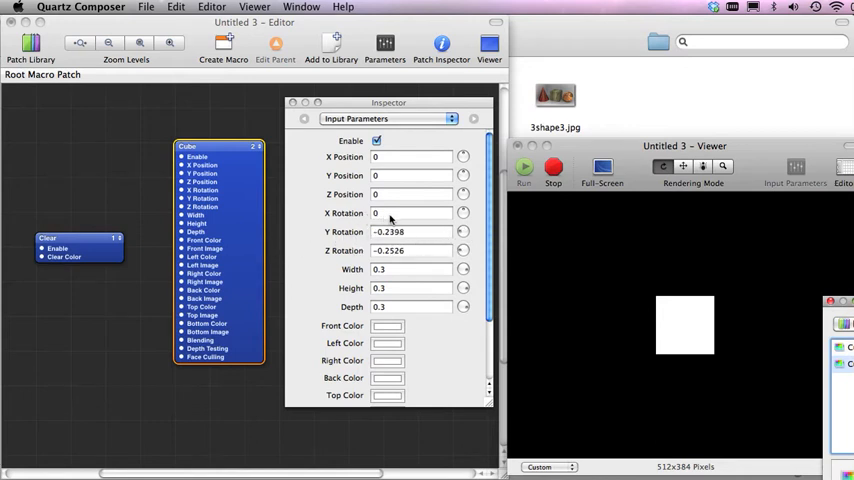
{"action": "left_click", "coordinate": [410, 232]}
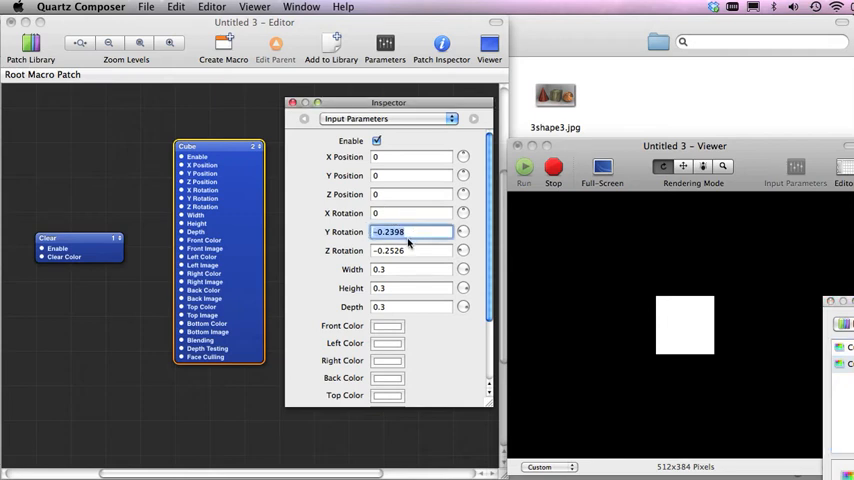
{"action": "type", "text": "3"}
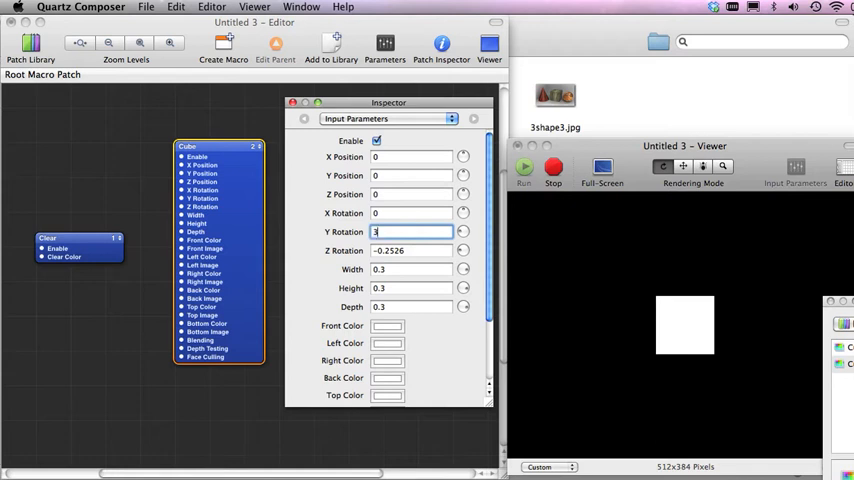
{"action": "type", "text": "30"}
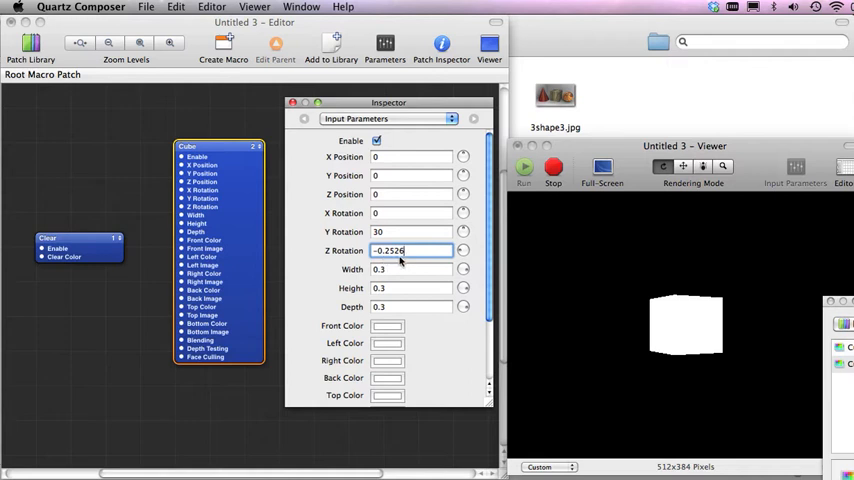
{"action": "mouse_move", "coordinate": [381, 178]}
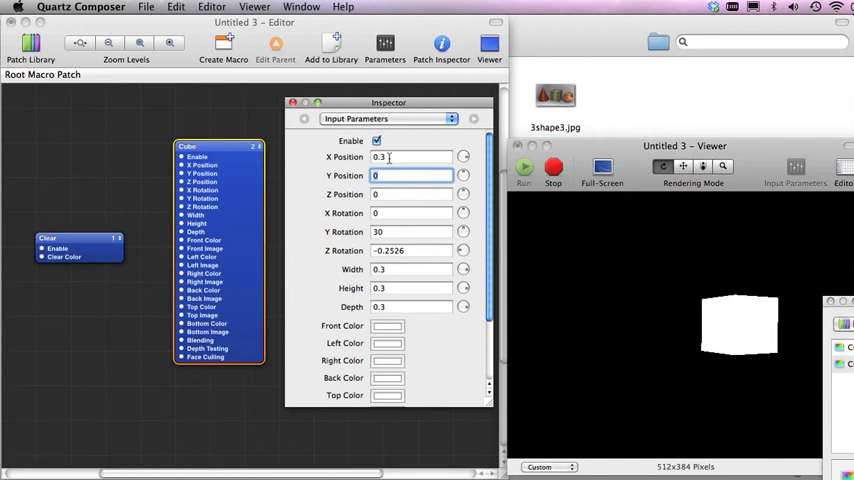
{"action": "left_click", "coordinate": [410, 157]}
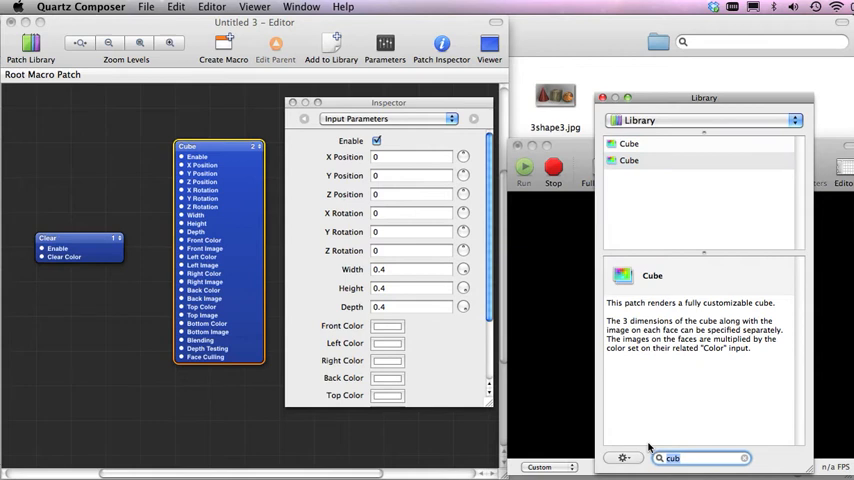
- Search the Library for 'inter' and drop the Interpolation patch onto the canvas
{"action": "type", "text": "inter"}
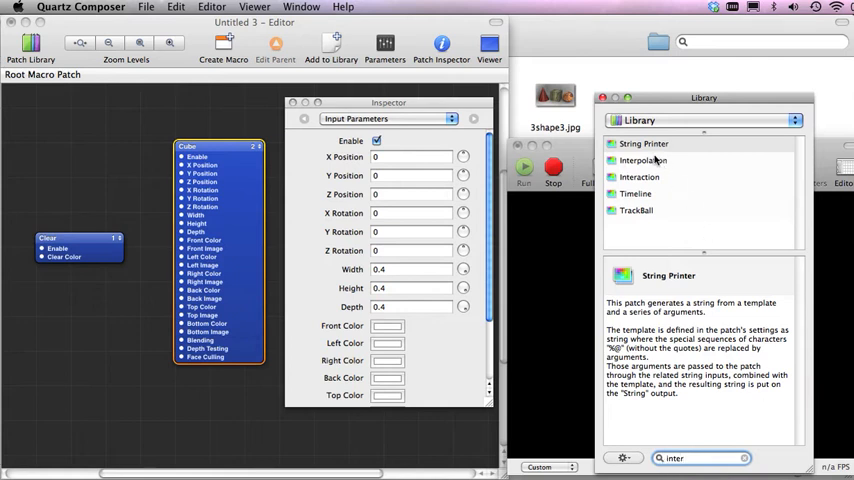
{"action": "left_click", "coordinate": [643, 160]}
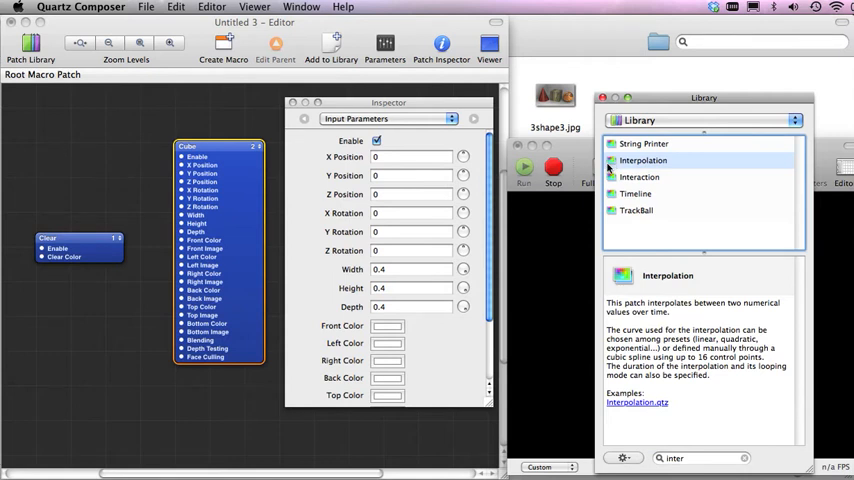
{"action": "left_click_drag", "start_coordinate": [643, 160], "coordinate": [135, 408]}
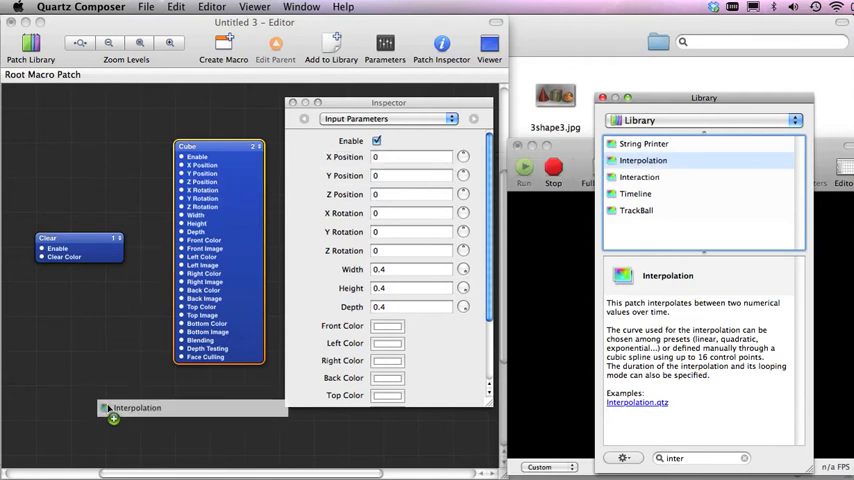
{"action": "left_click_drag", "start_coordinate": [135, 407], "coordinate": [110, 380]}
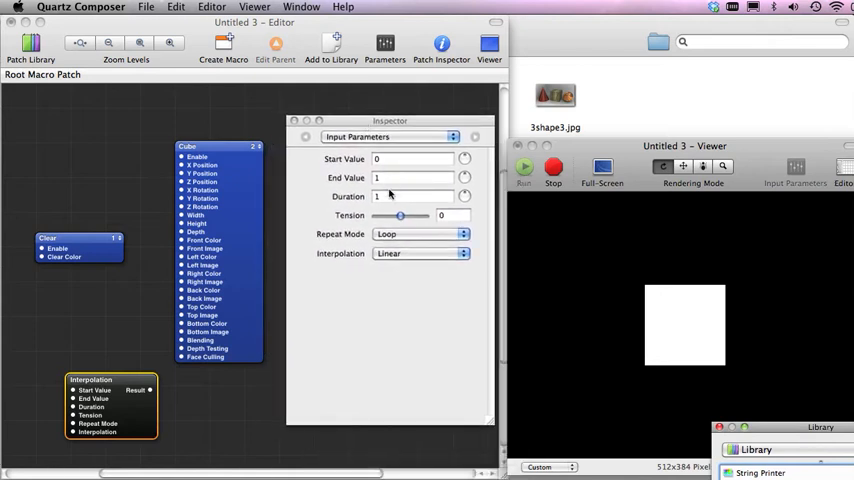
{"action": "mouse_move", "coordinate": [278, 248]}
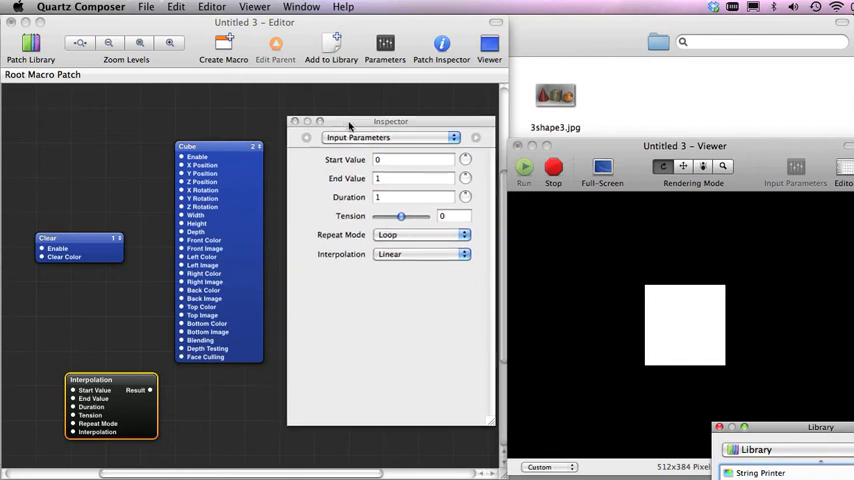
- Place Interpolation left of Cube; set End Value 360, Duration 10, Tension about 0.9
{"action": "left_click_drag", "start_coordinate": [390, 121], "coordinate": [414, 177]}
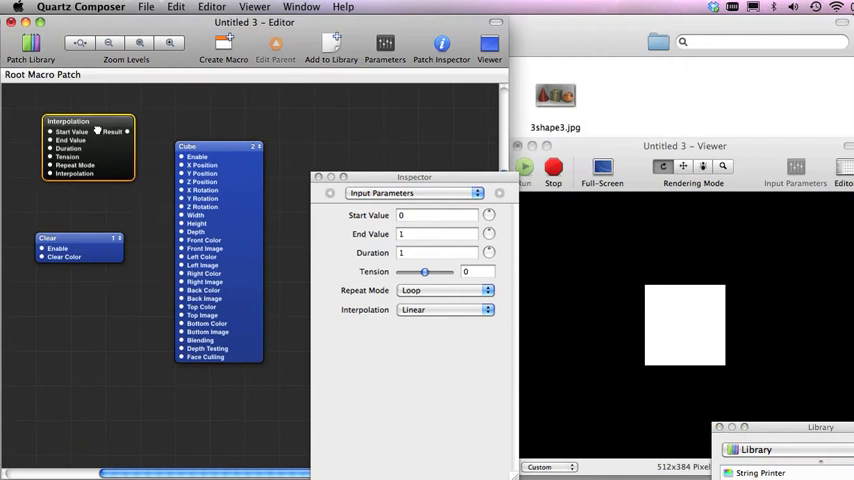
{"action": "left_click_drag", "start_coordinate": [88, 120], "coordinate": [108, 147]}
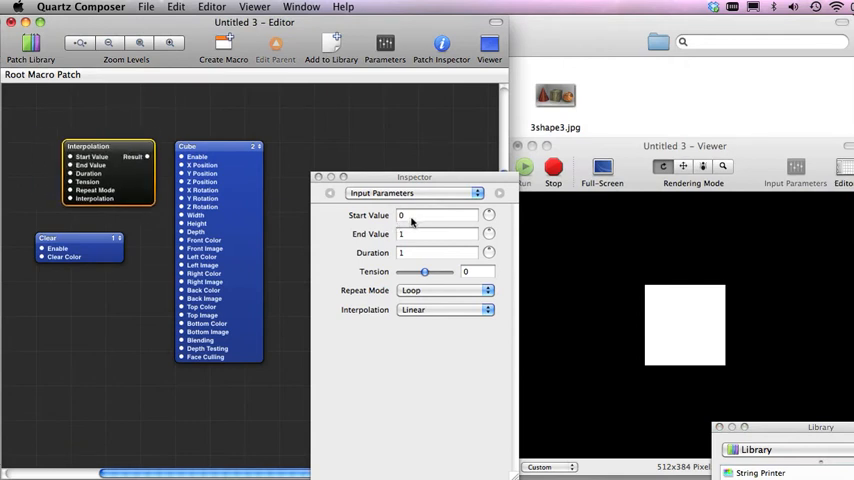
{"action": "mouse_move", "coordinate": [372, 252]}
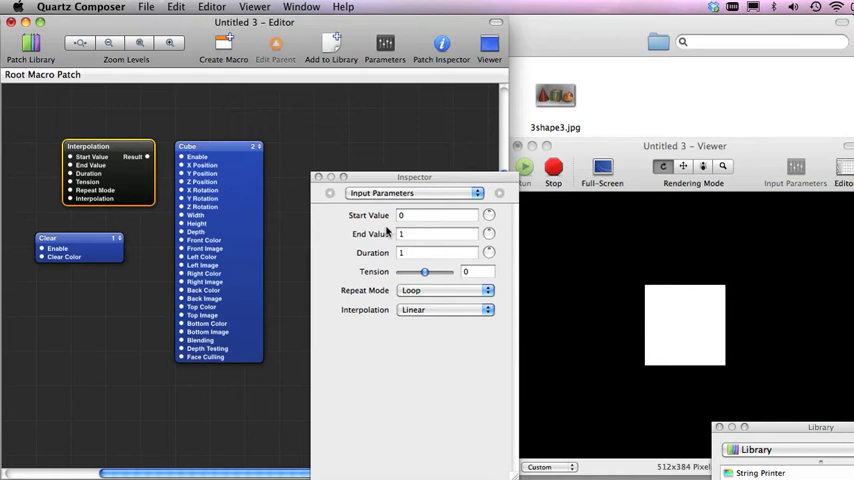
{"action": "left_click", "coordinate": [437, 233]}
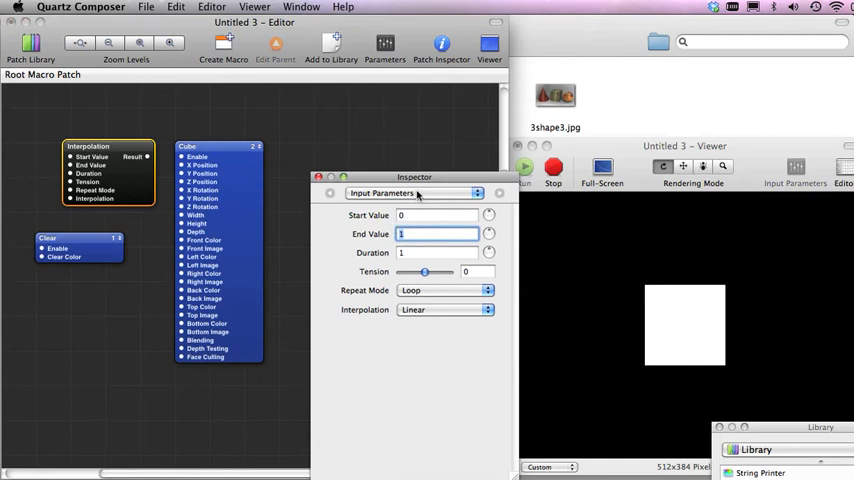
{"action": "type", "text": "3"}
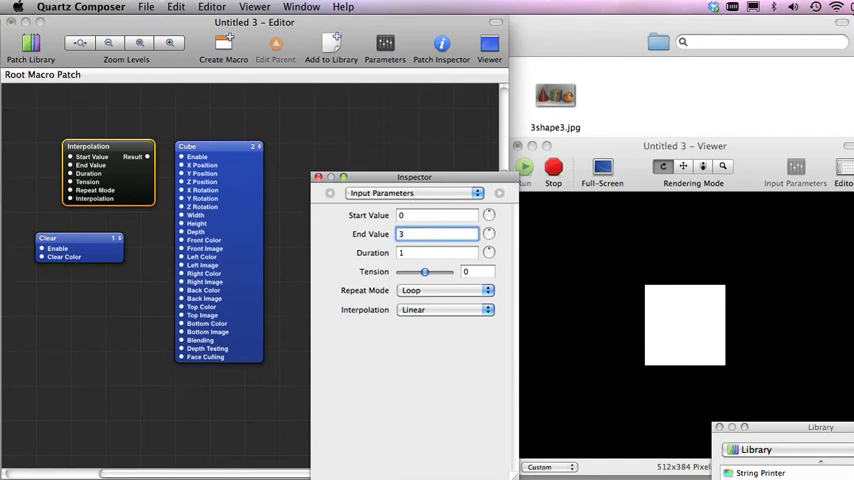
{"action": "type", "text": "360"}
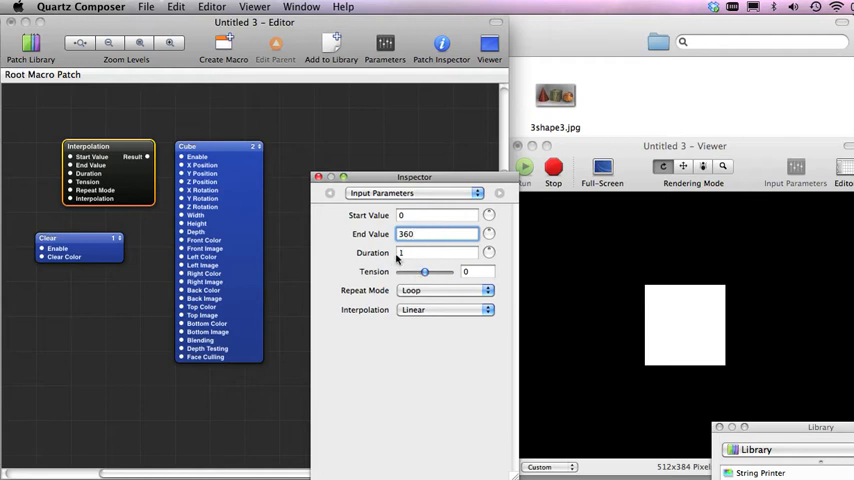
{"action": "left_click", "coordinate": [439, 252]}
{"action": "type", "text": "0"}
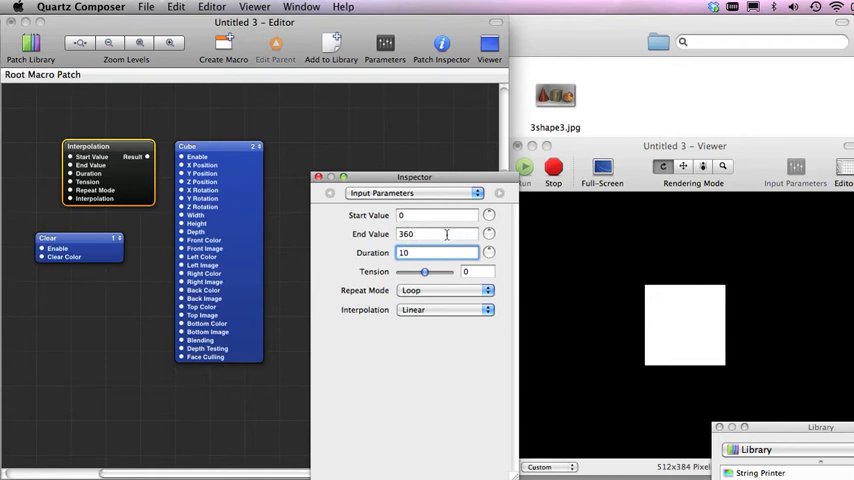
{"action": "left_click_drag", "start_coordinate": [404, 272], "coordinate": [448, 272]}
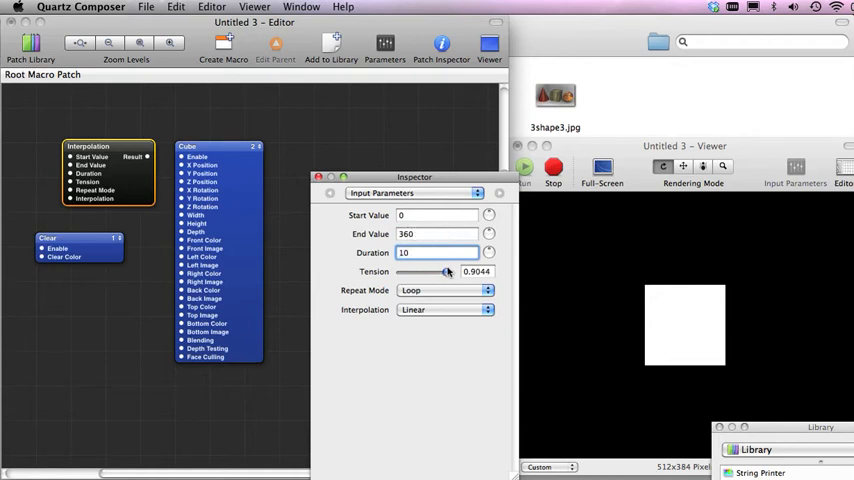
{"action": "left_click_drag", "start_coordinate": [447, 271], "coordinate": [443, 271]}
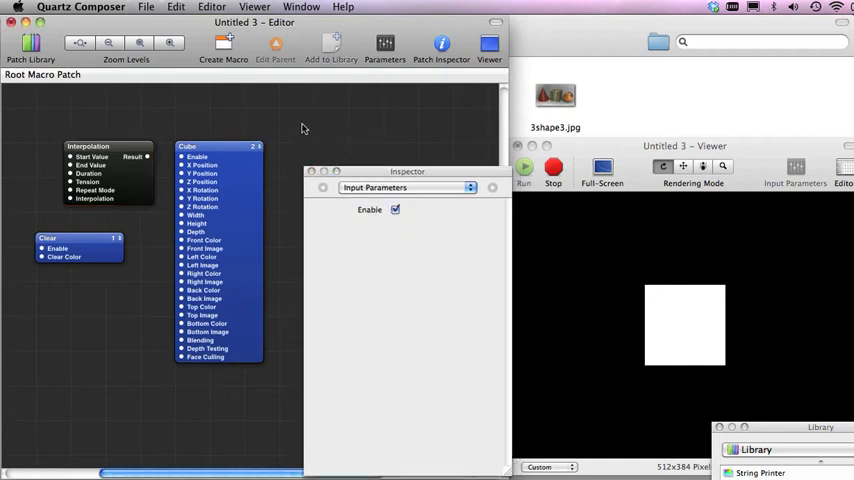
{"action": "mouse_move", "coordinate": [690, 333]}
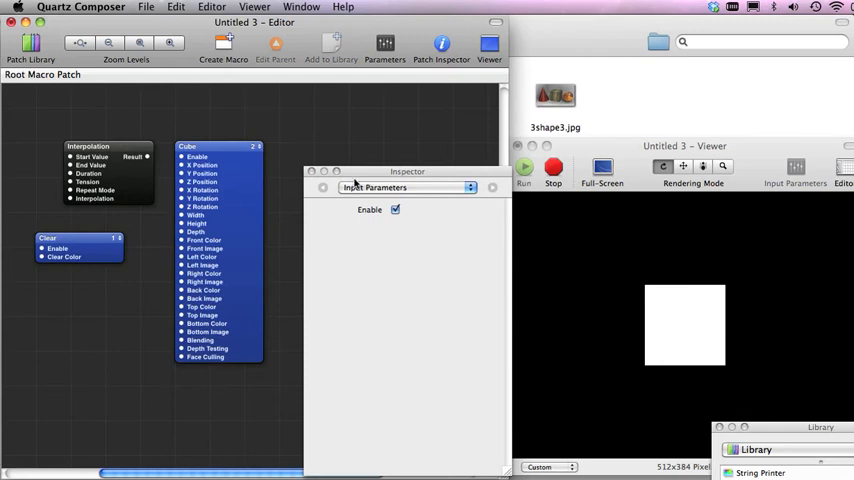
{"action": "mouse_move", "coordinate": [363, 157]}
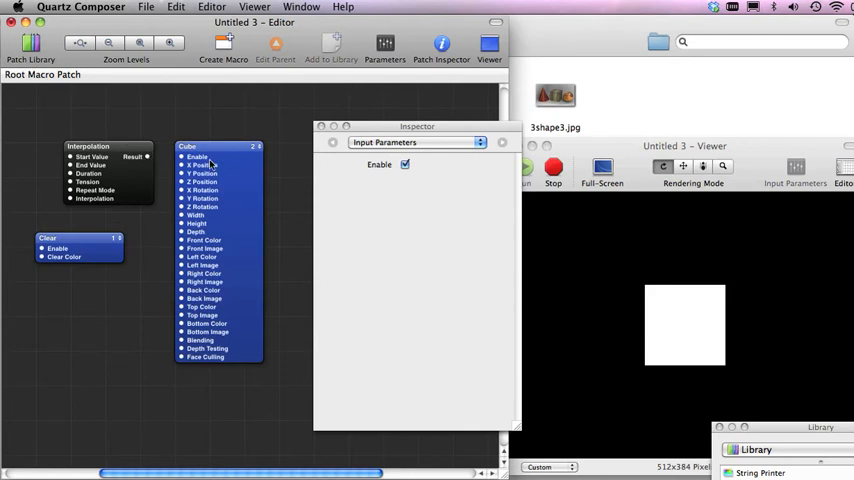
{"action": "mouse_move", "coordinate": [144, 167]}
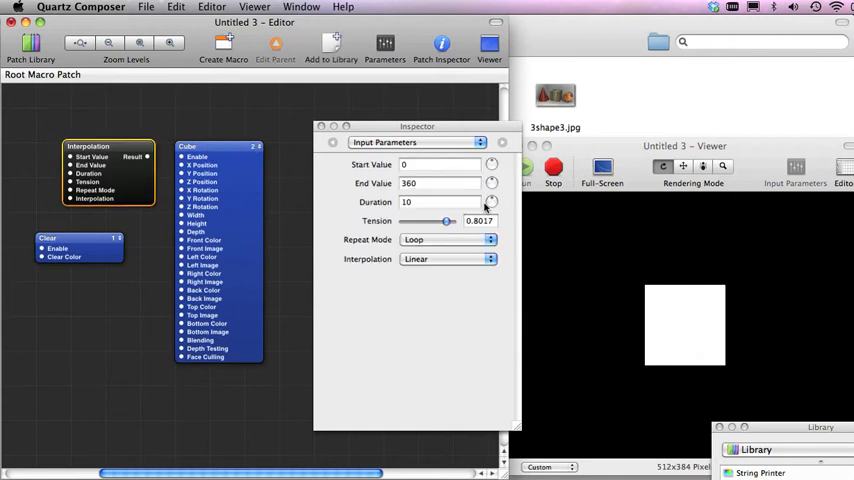
{"action": "mouse_move", "coordinate": [149, 159]}
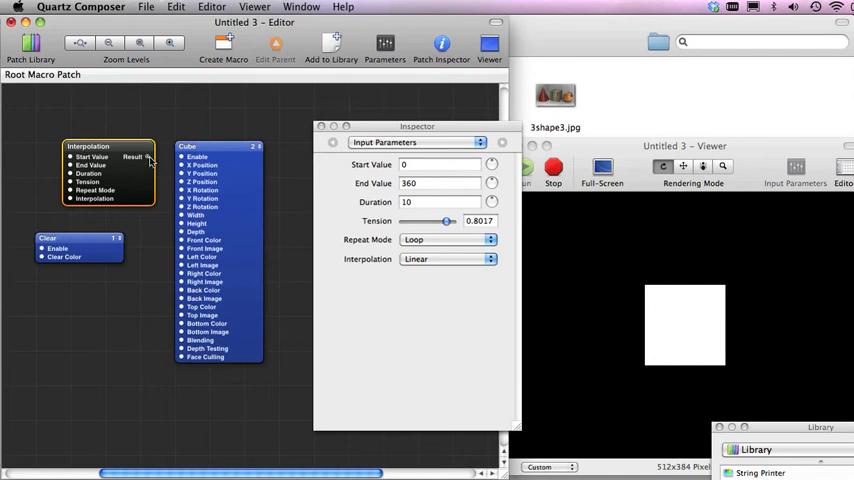
- Link the Interpolation Result output to the Cube's X Rotation input
{"action": "left_click_drag", "start_coordinate": [147, 157], "coordinate": [160, 235]}
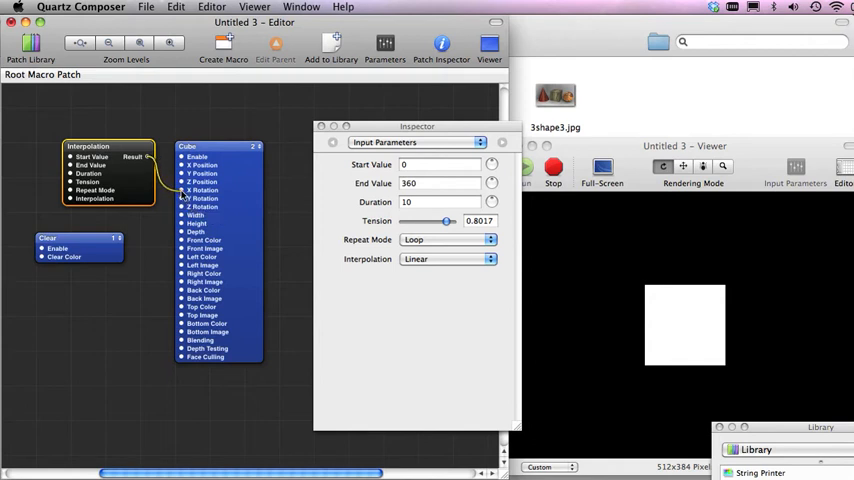
{"action": "mouse_move", "coordinate": [184, 189]}
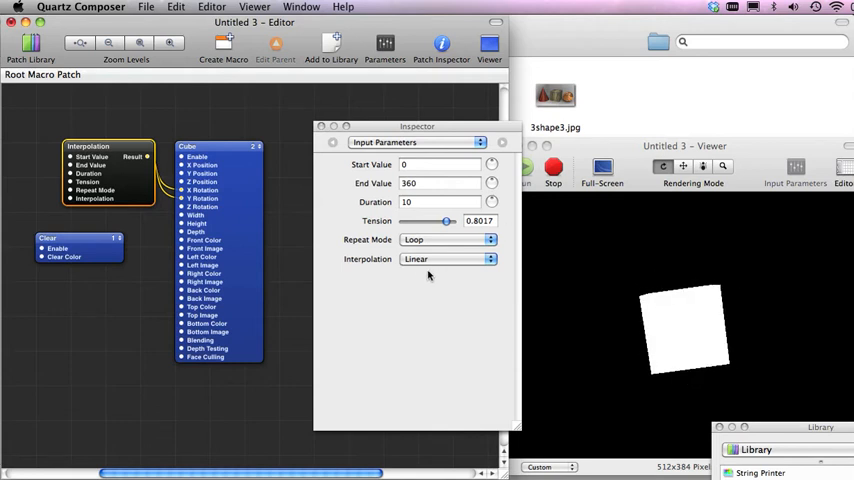
- Set the Interpolation patch's curve to Cubic In-Out
{"action": "left_click", "coordinate": [447, 259]}
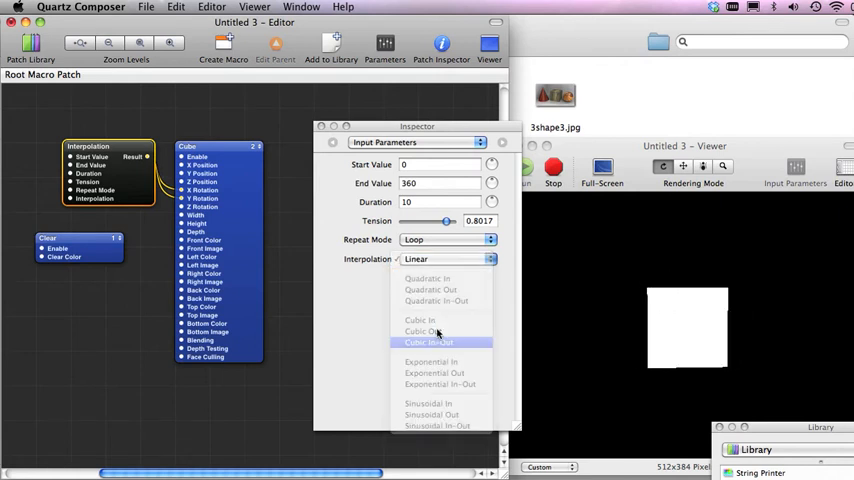
{"action": "left_click", "coordinate": [440, 342]}
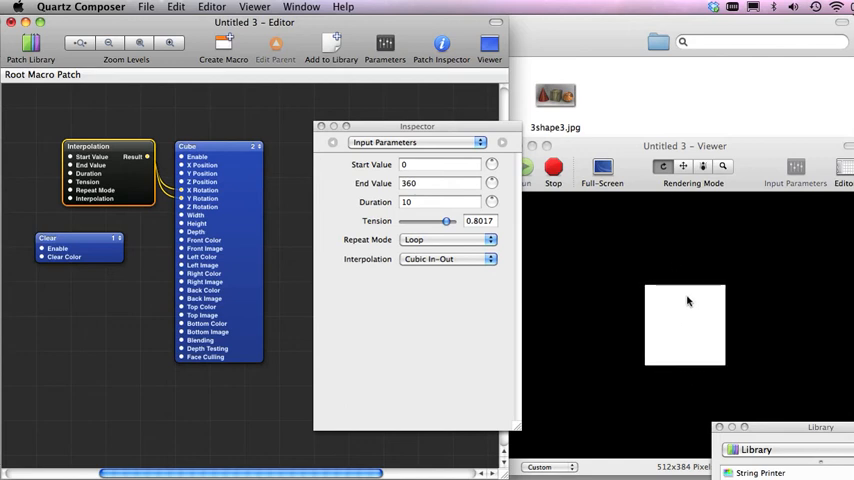
{"action": "mouse_move", "coordinate": [684, 308]}
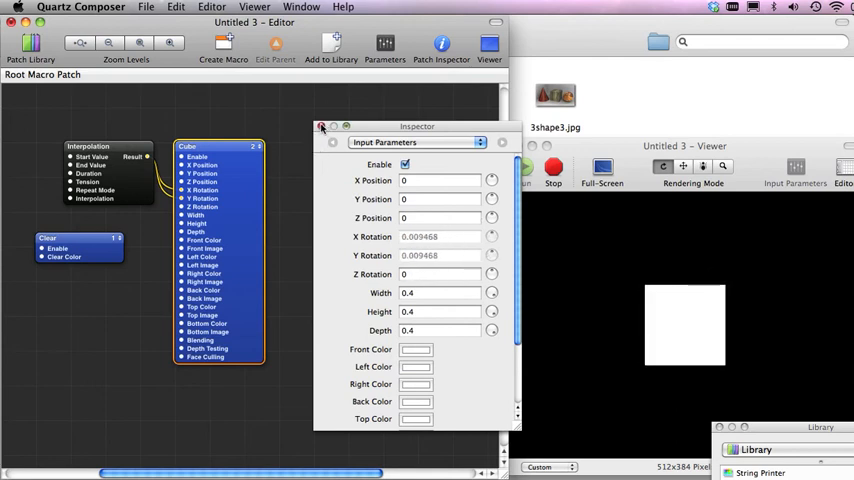
- Close the Inspector and search the Patch Library for 'light'
{"action": "left_click", "coordinate": [322, 127]}
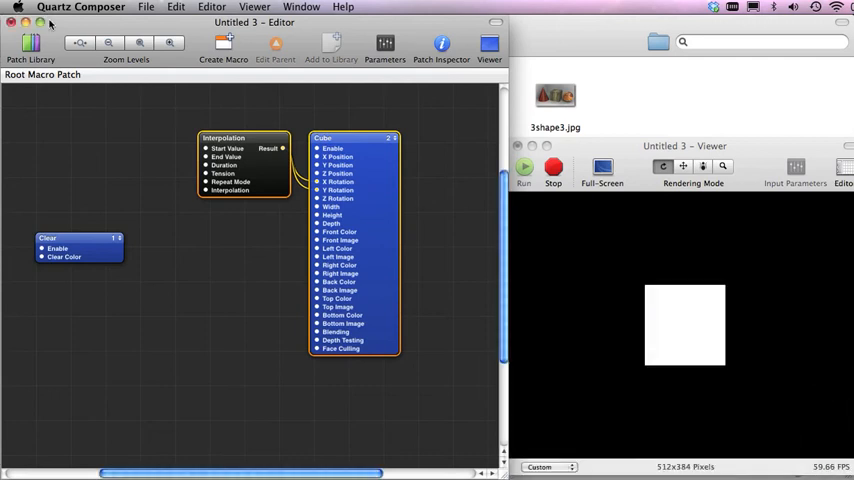
{"action": "left_click", "coordinate": [30, 50]}
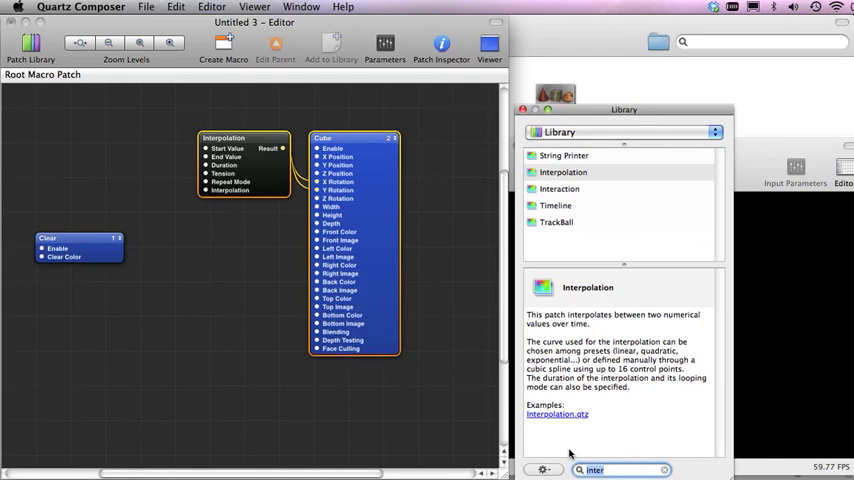
{"action": "type", "text": "light"}
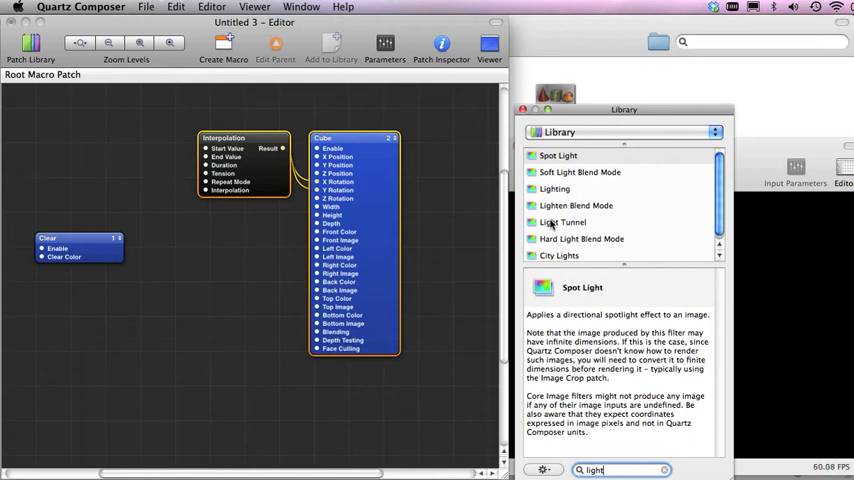
{"action": "mouse_move", "coordinate": [505, 239]}
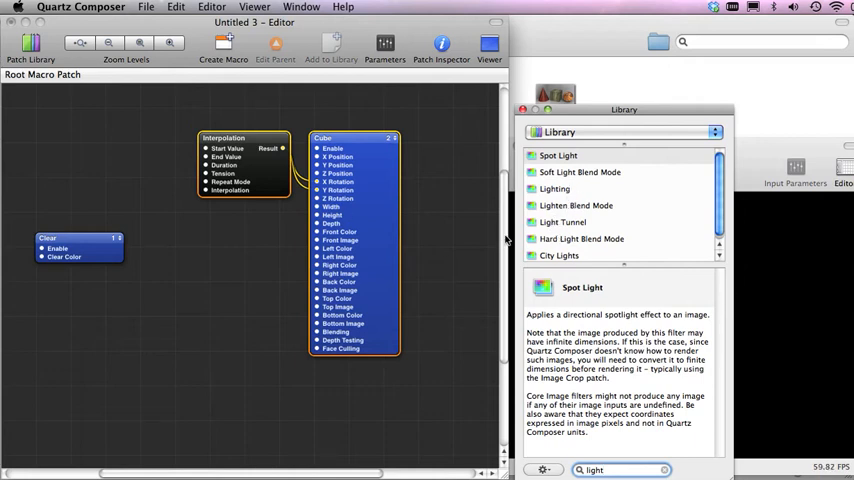
{"action": "mouse_move", "coordinate": [490, 248]}
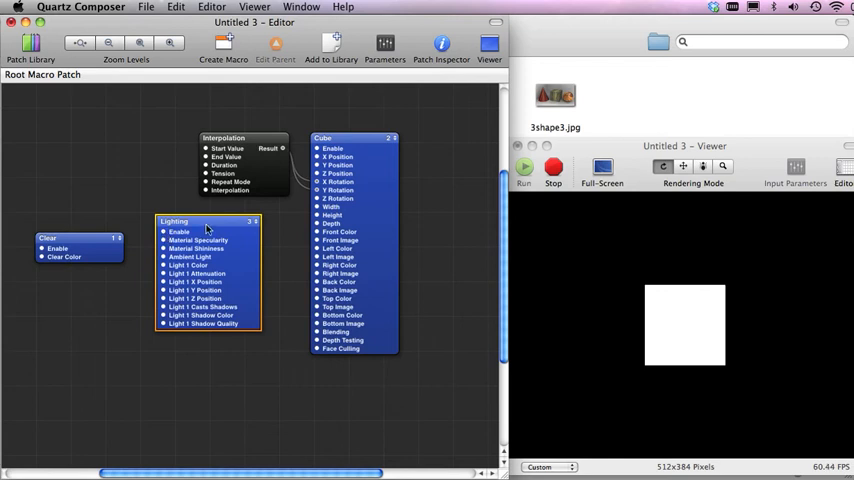
{"action": "mouse_move", "coordinate": [205, 229]}
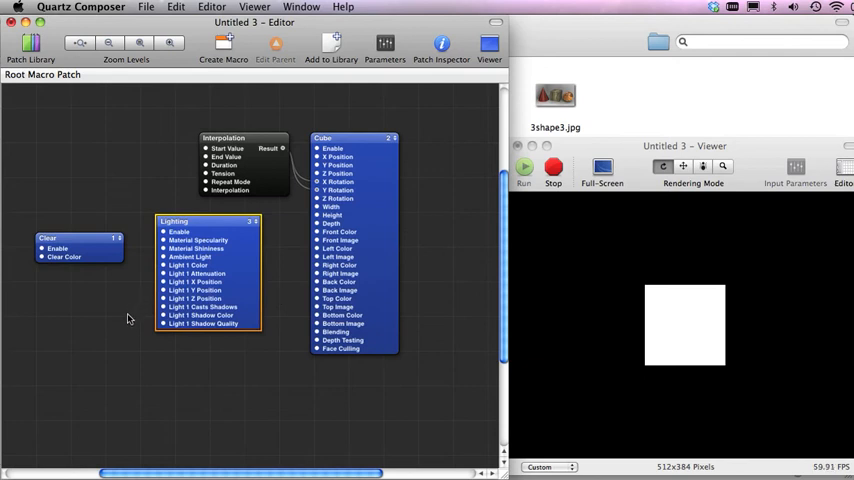
{"action": "mouse_move", "coordinate": [653, 331]}
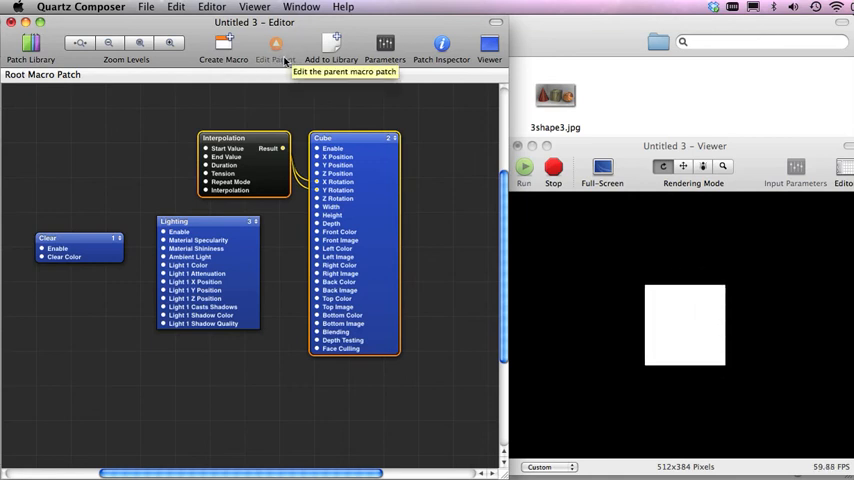
- Cut Cube and Interpolation, paste them inside the Lighting macro, and return to root
{"action": "left_click", "coordinate": [162, 7]}
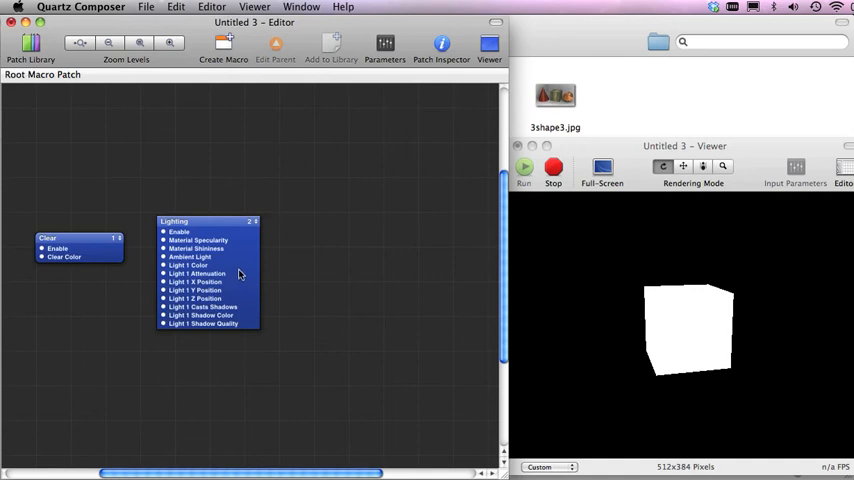
{"action": "double_click", "coordinate": [200, 221]}
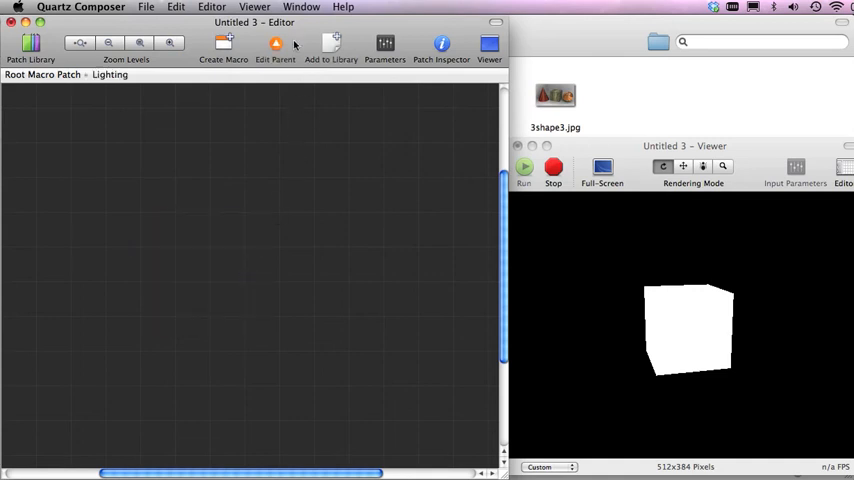
{"action": "mouse_move", "coordinate": [220, 209]}
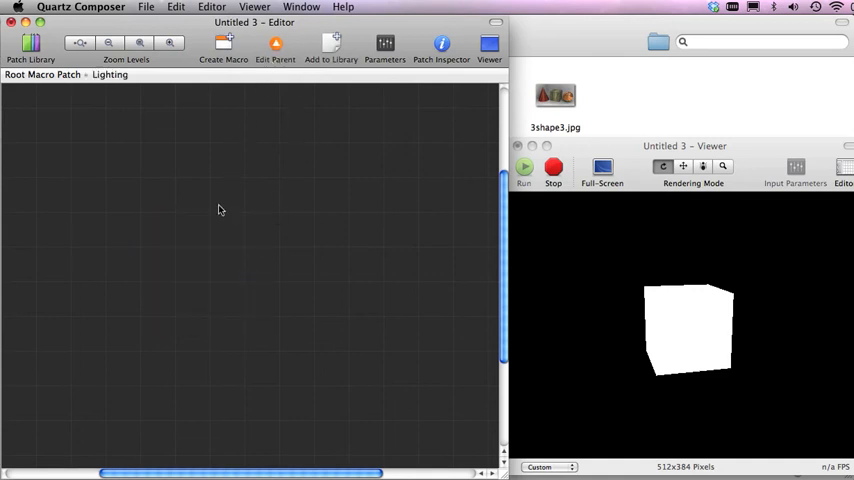
{"action": "mouse_move", "coordinate": [253, 243]}
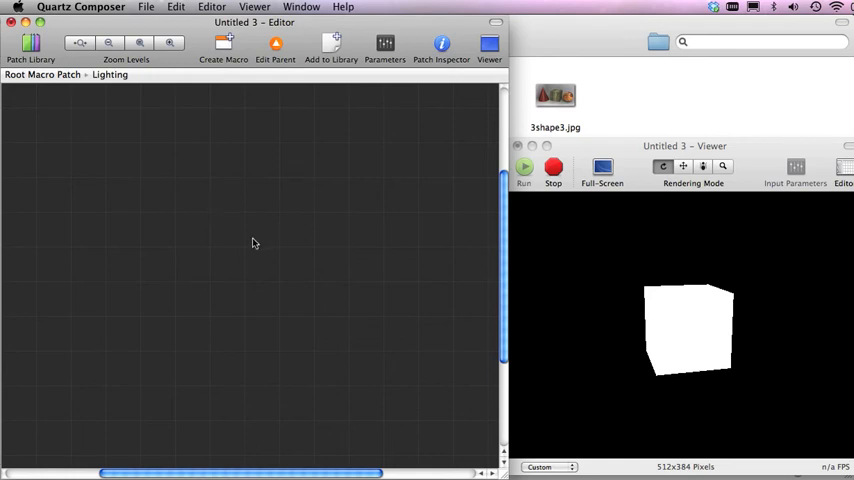
{"action": "mouse_move", "coordinate": [265, 92]}
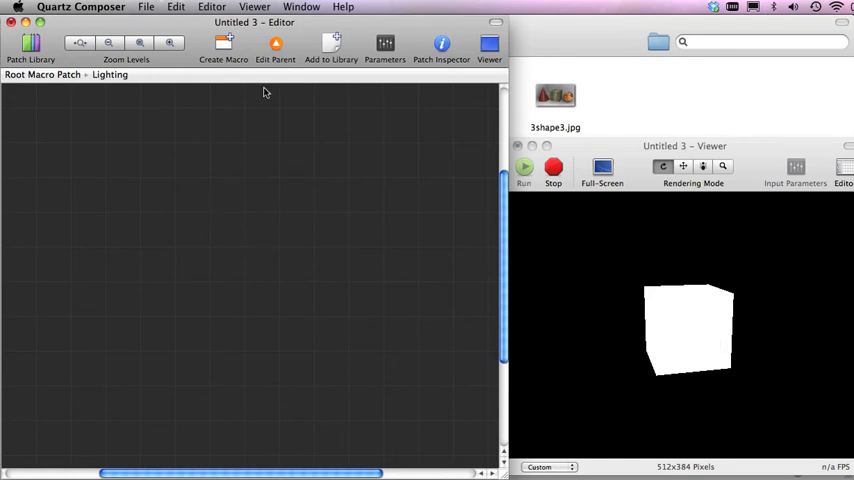
{"action": "left_click", "coordinate": [178, 7]}
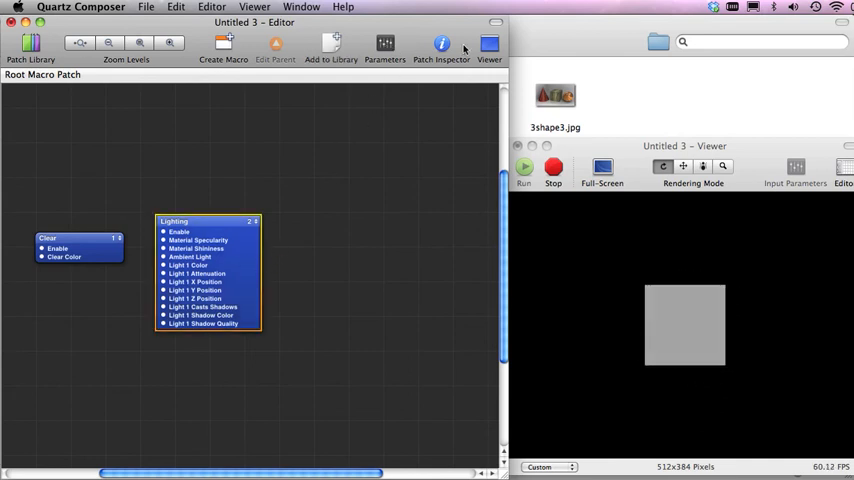
{"action": "mouse_move", "coordinate": [417, 58]}
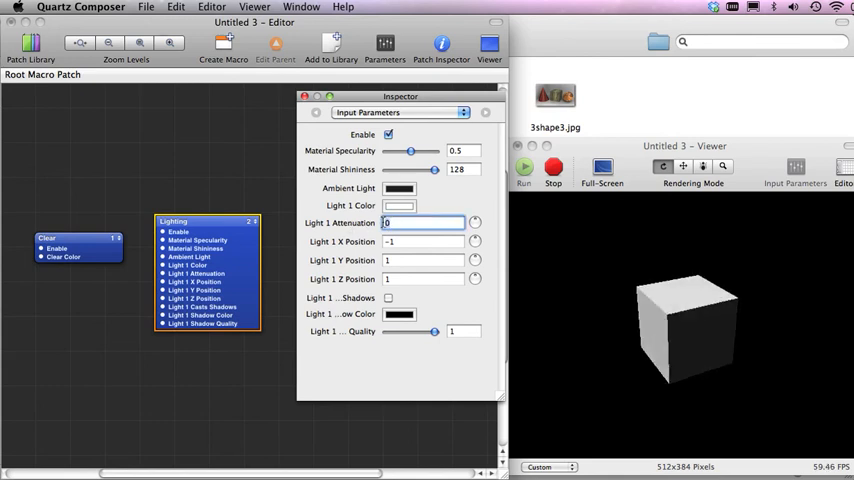
- Enter 1 in a Light 1 field and adjust a light colour's brightness slider
{"action": "type", "text": "1"}
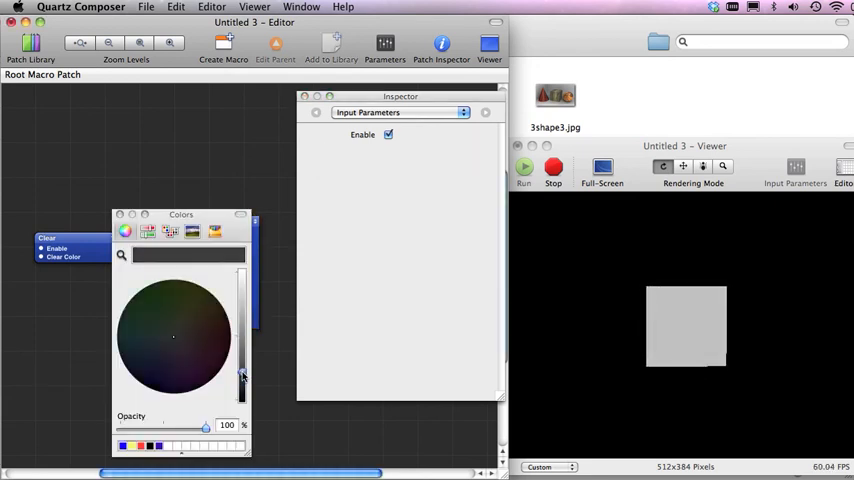
{"action": "left_click_drag", "start_coordinate": [242, 375], "coordinate": [242, 347]}
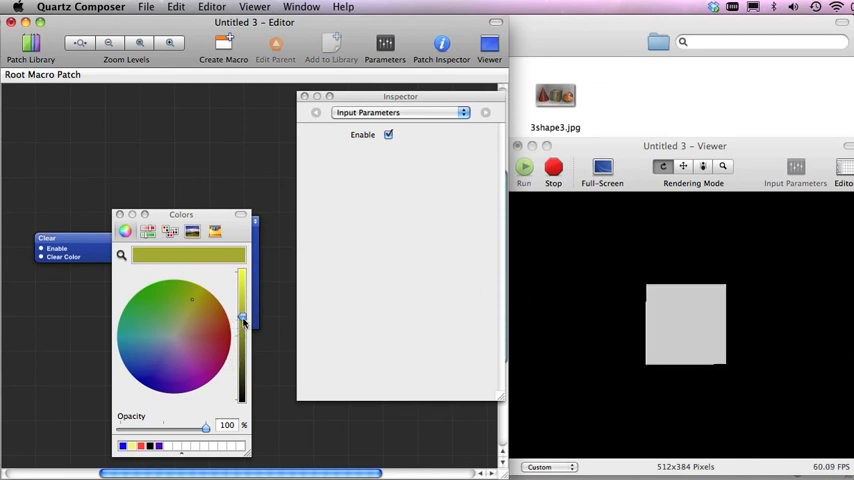
{"action": "left_click_drag", "start_coordinate": [242, 318], "coordinate": [242, 368]}
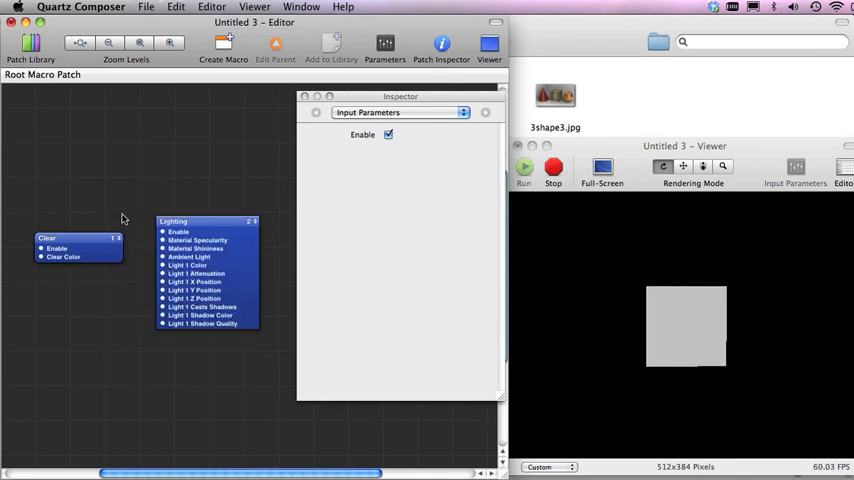
- Select the Lighting patch and switch its lighting off and on to compare shading
{"action": "left_click", "coordinate": [205, 222]}
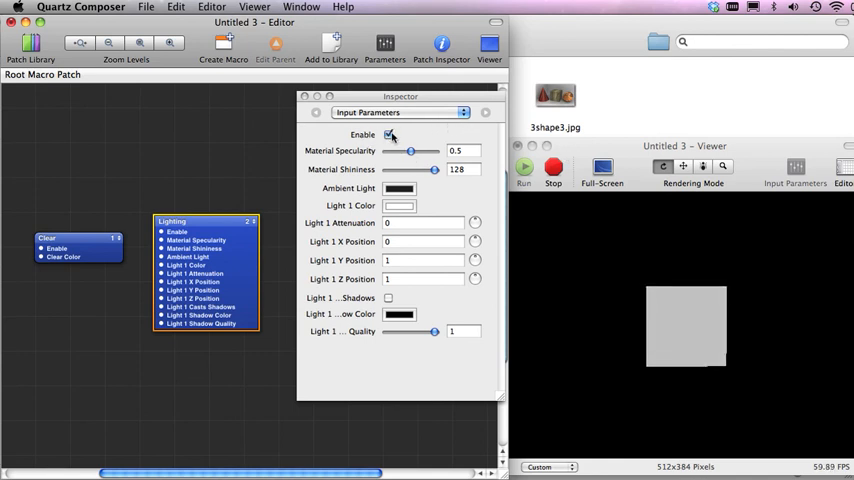
{"action": "left_click", "coordinate": [389, 134]}
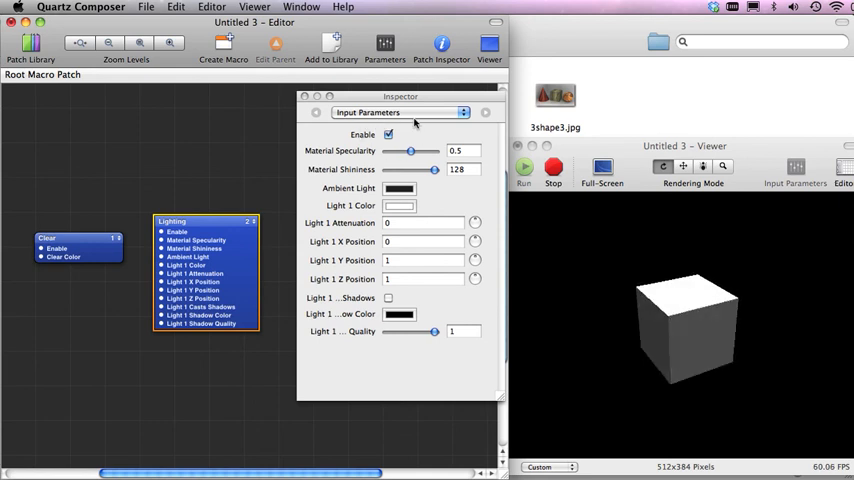
{"action": "left_click", "coordinate": [389, 134]}
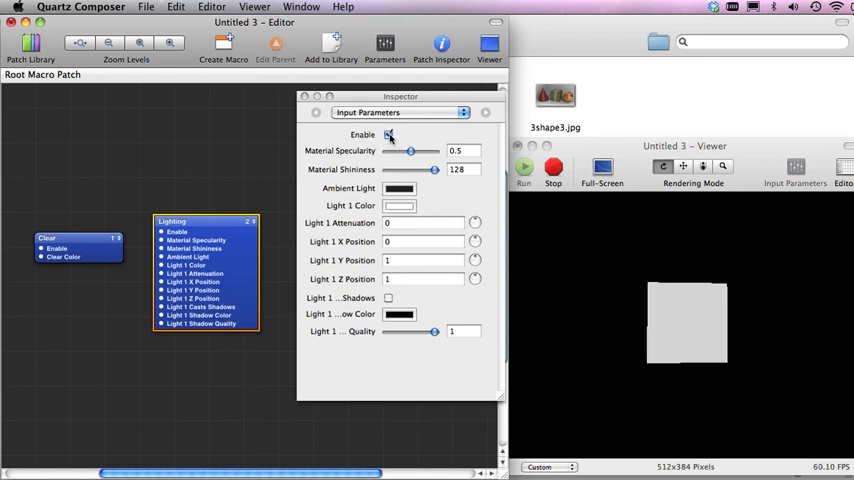
{"action": "left_click", "coordinate": [389, 134]}
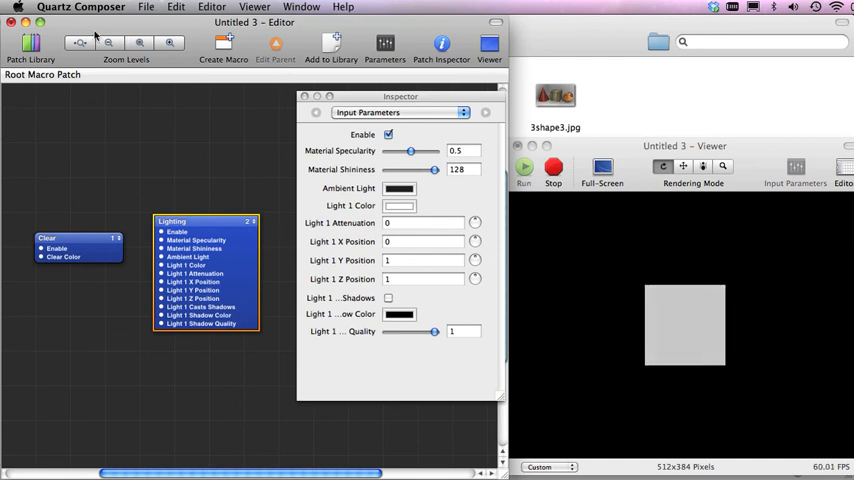
{"action": "left_click", "coordinate": [147, 8]}
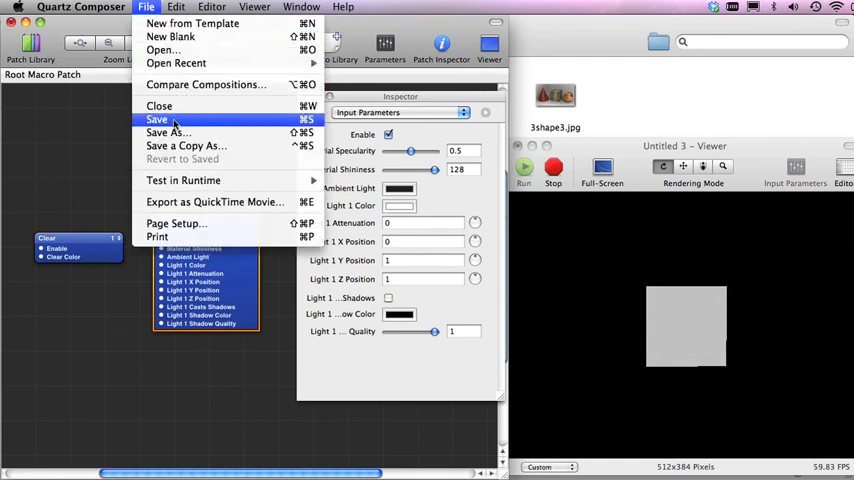
- Save the composition as 'test-quartz' in the QC MADMAPPER folder
{"action": "left_click", "coordinate": [172, 131]}
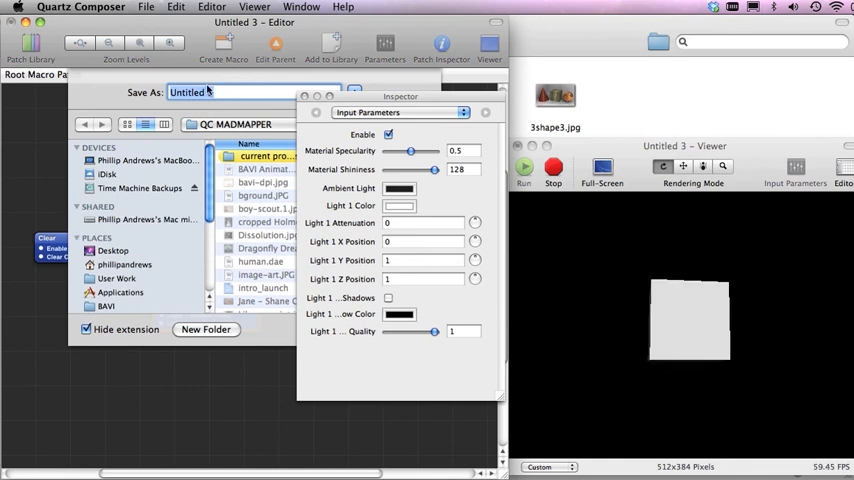
{"action": "type", "text": "test-quartz"}
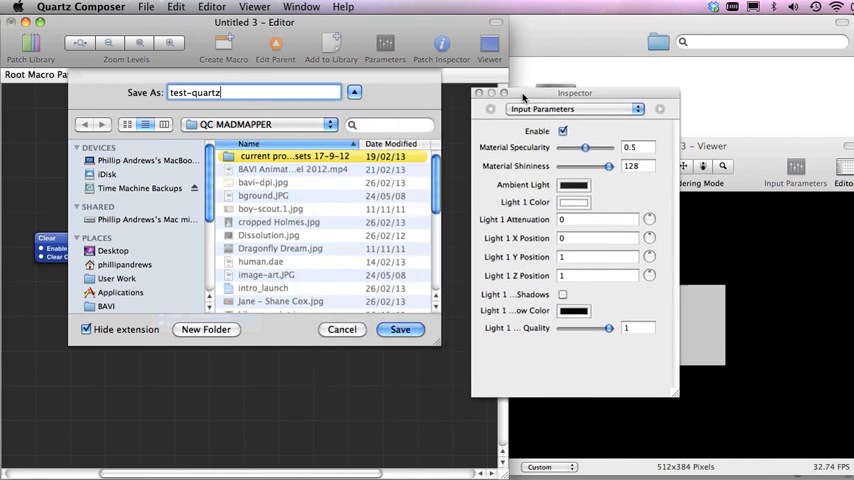
{"action": "scroll", "scroll_direction": "down", "scroll_amount": 3}
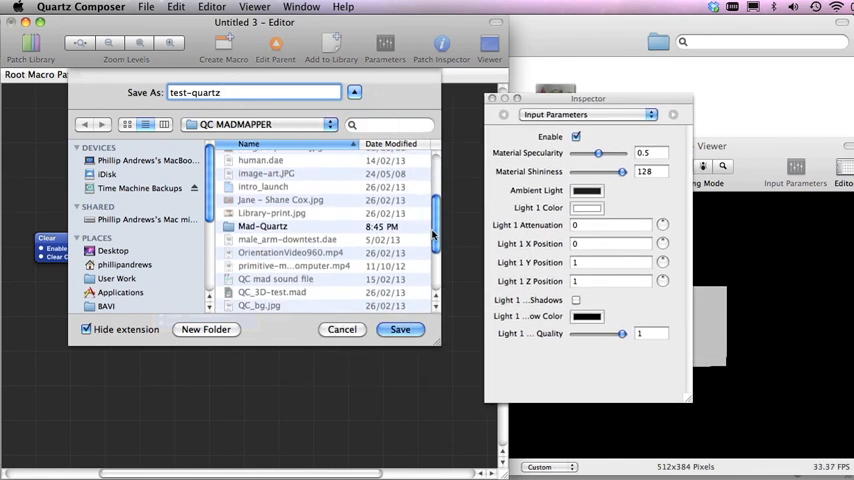
{"action": "double_click", "coordinate": [262, 226]}
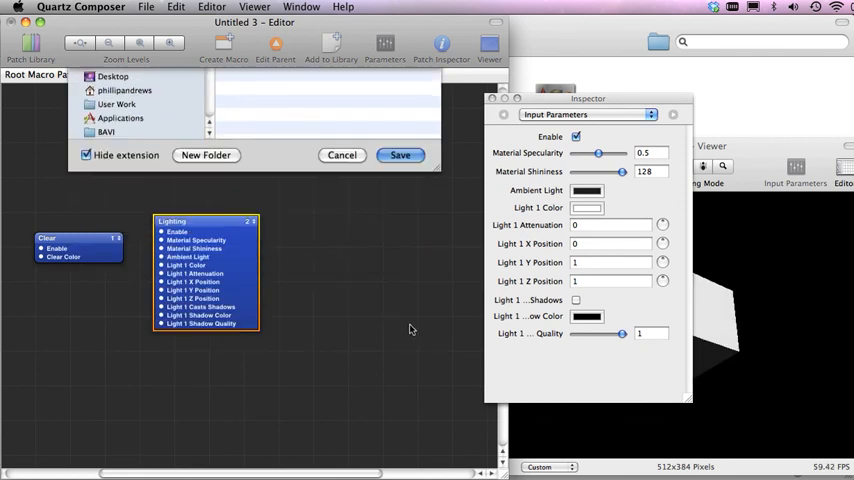
{"action": "left_click", "coordinate": [400, 155]}
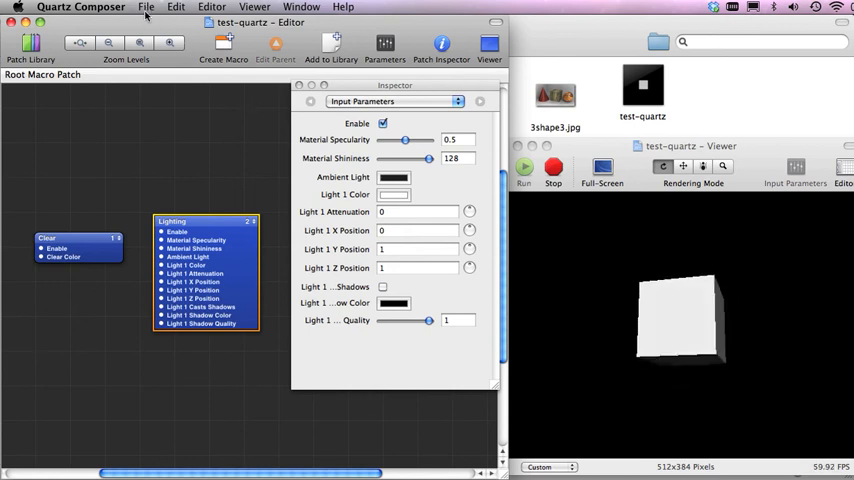
{"action": "left_click", "coordinate": [150, 9]}
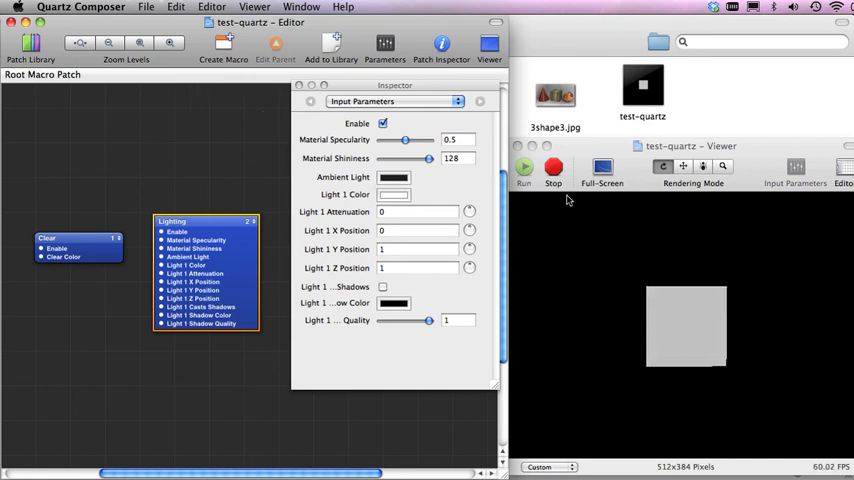
{"action": "left_click", "coordinate": [523, 167]}
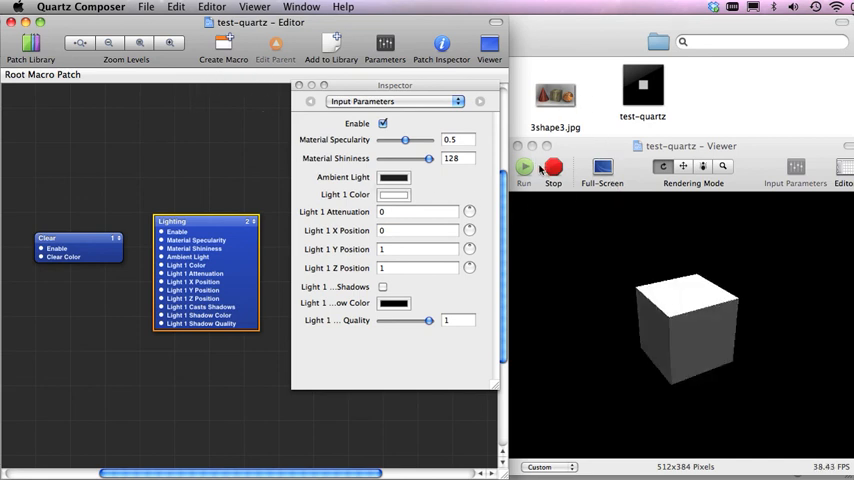